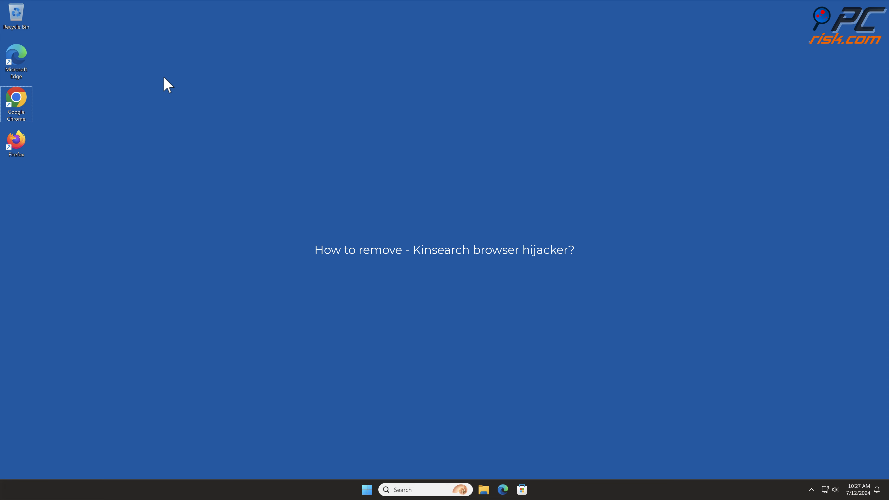
Launch Chrome and search 'testing search engine', landing on boyu.com.tr hijacked results
double_click(17, 98)
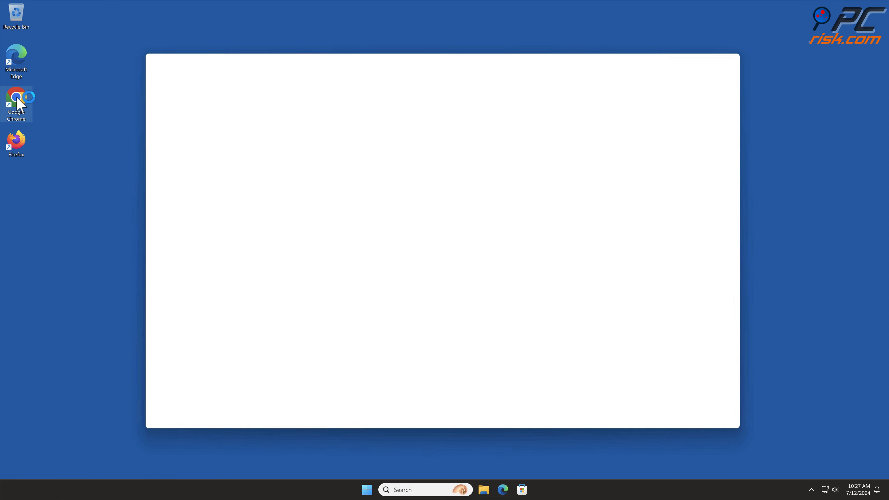
double_click(16, 99)
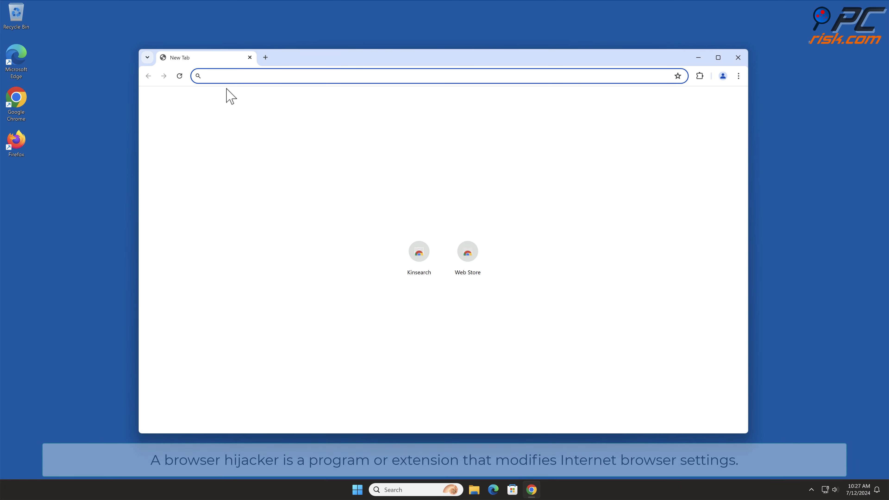
text(testing s)
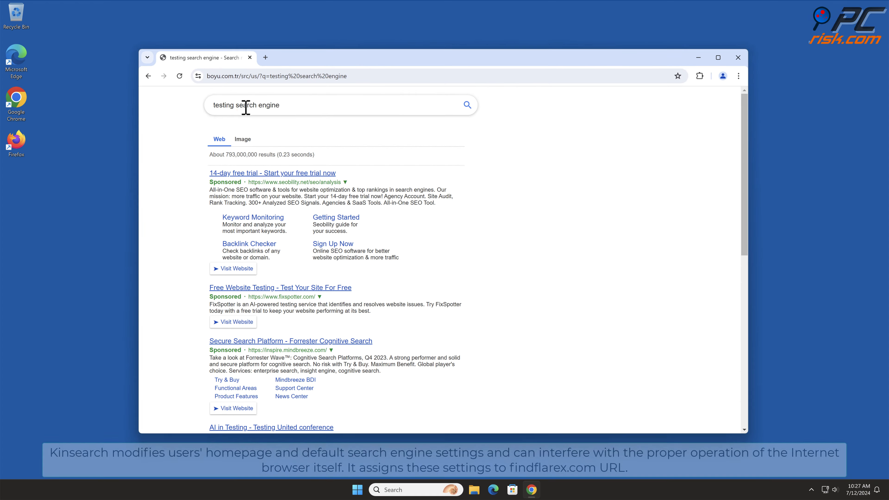
scroll(down, 3)
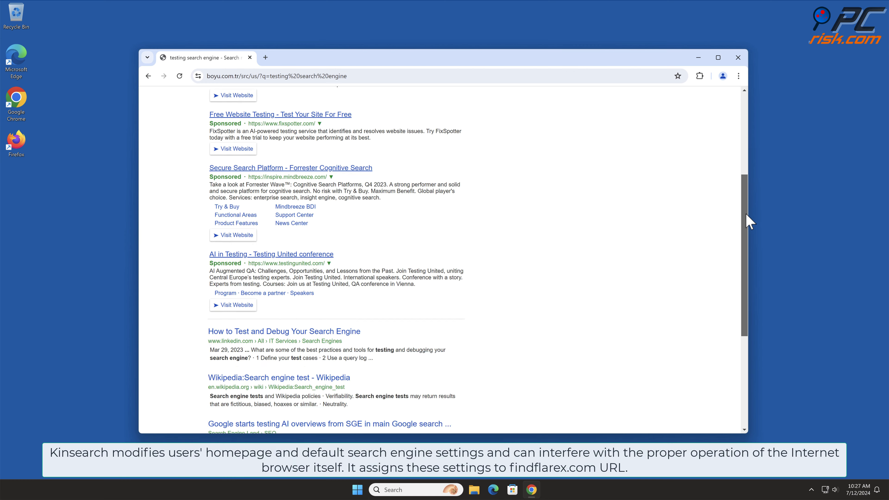
scroll(down, 3)
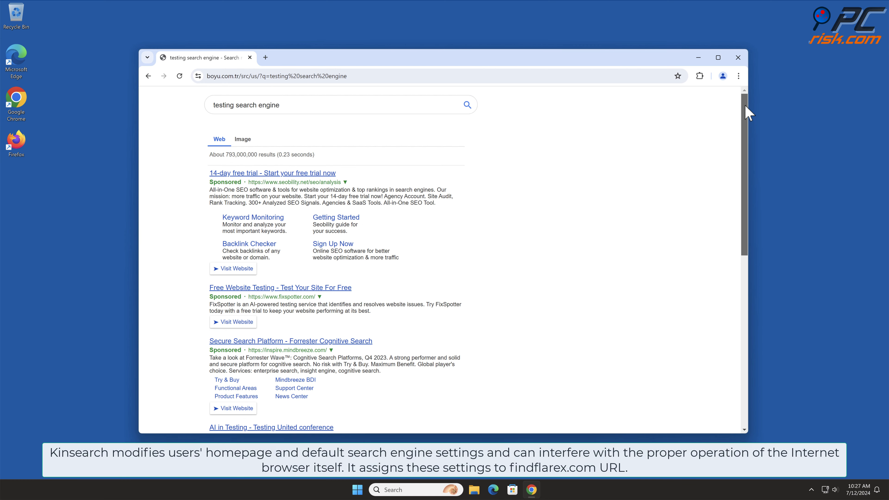
View the installed Kinsearch extension on the Extensions page, then bring up Chrome Settings
click(738, 76)
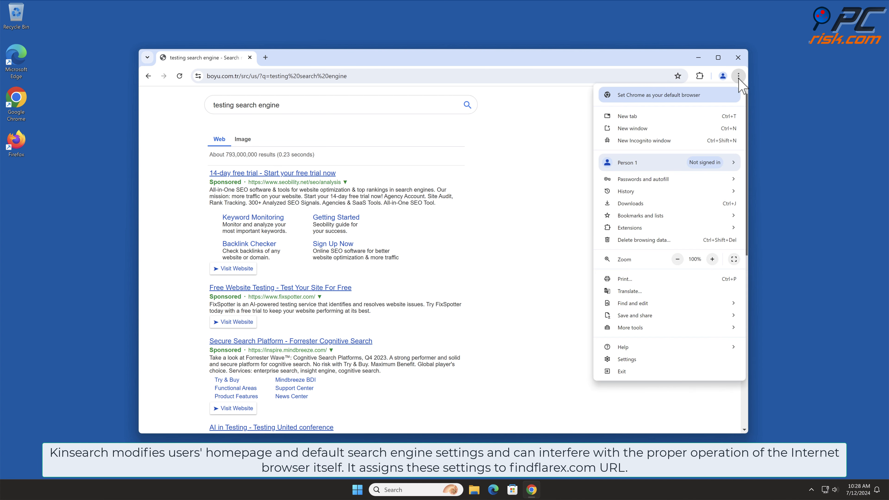
mouse_move(655, 222)
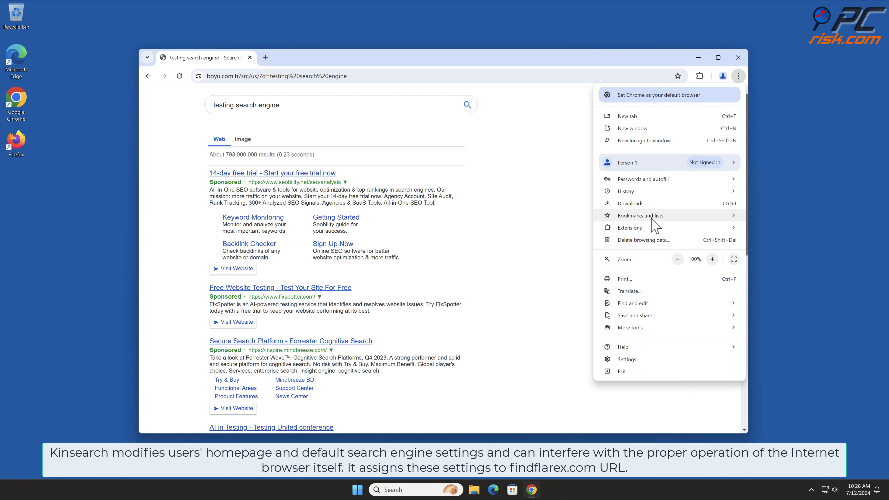
click(629, 227)
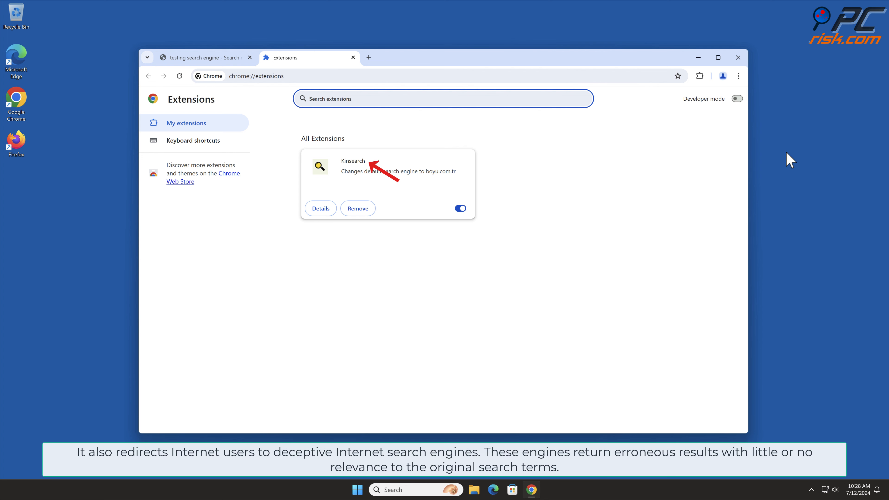
click(738, 75)
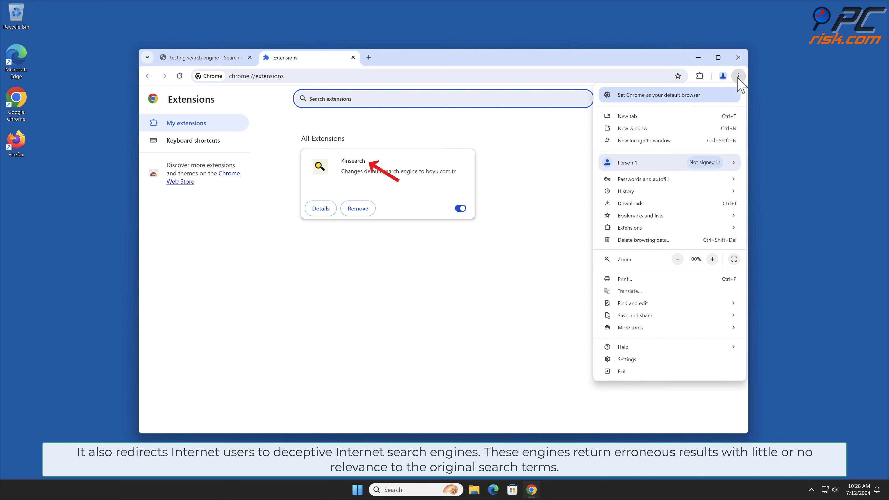
mouse_move(728, 278)
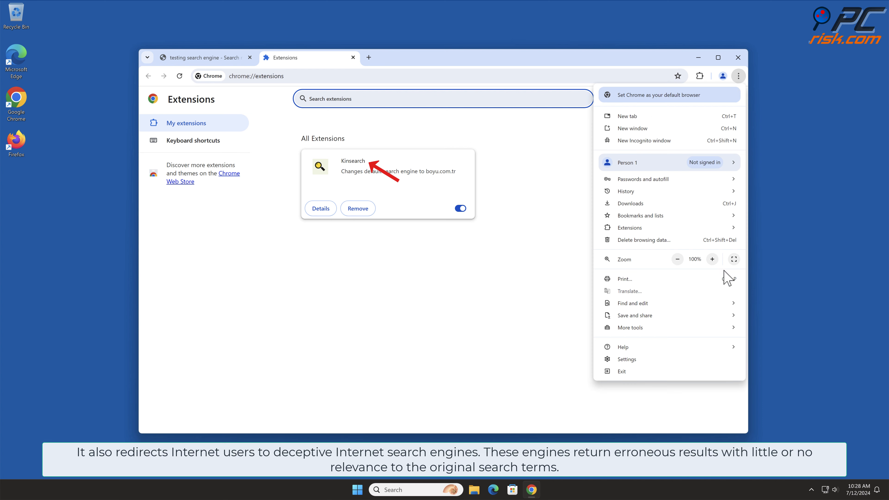
click(626, 358)
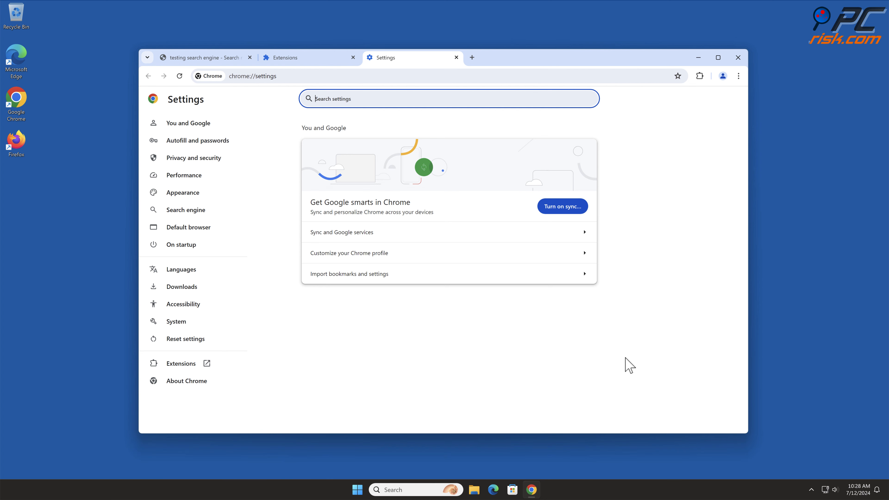
Show the search engine list where Quest is default, controlled by Kinsearch
click(185, 209)
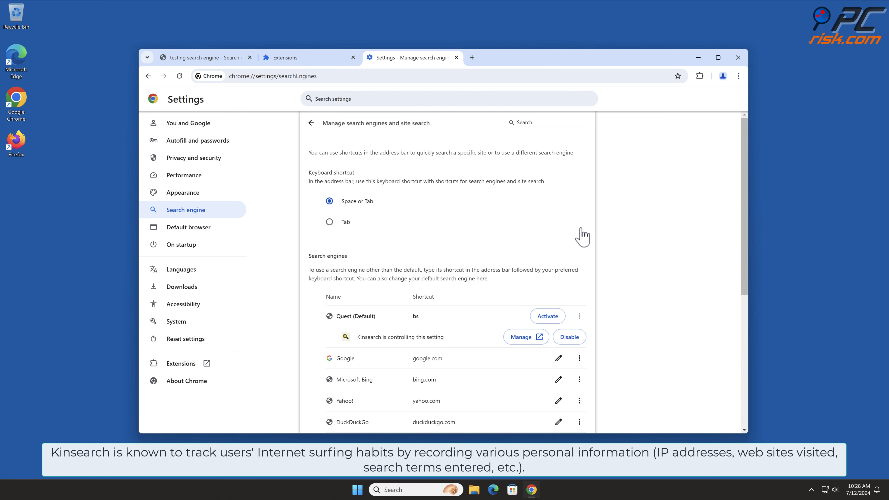
scroll(down, 3)
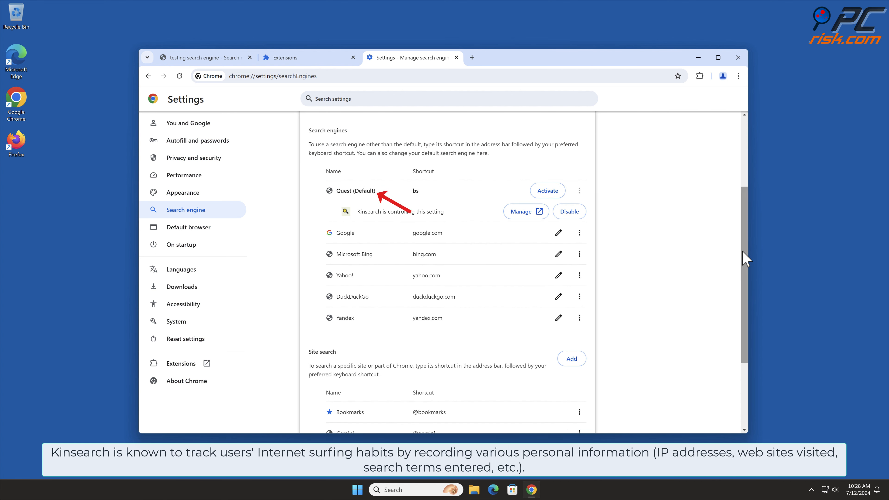
mouse_move(828, 262)
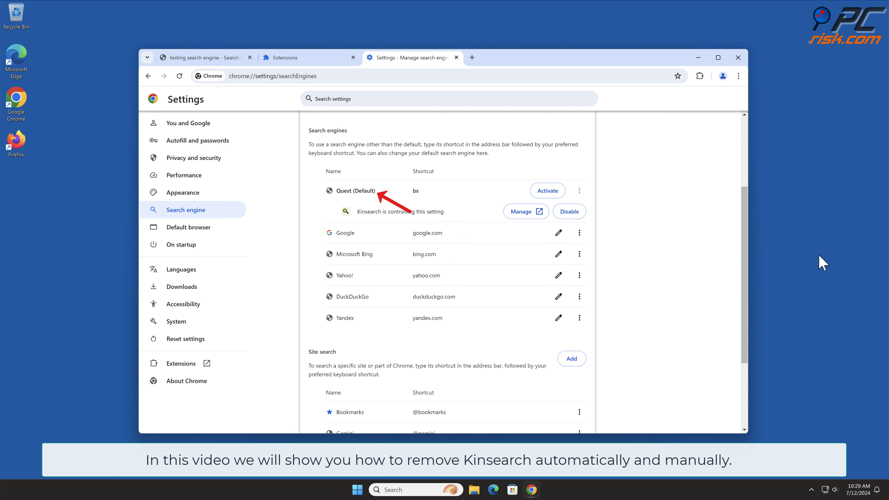
Close Chrome, leaving the desktop with the Automatic removal title card
click(738, 57)
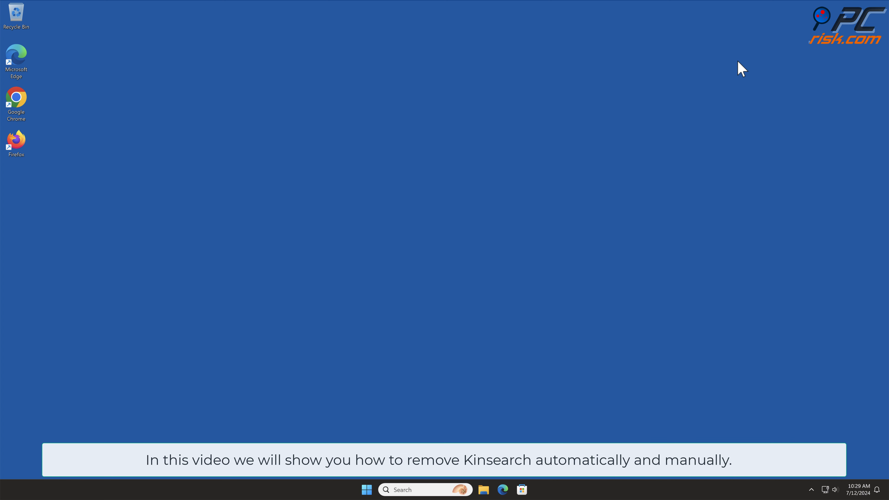
click(15, 104)
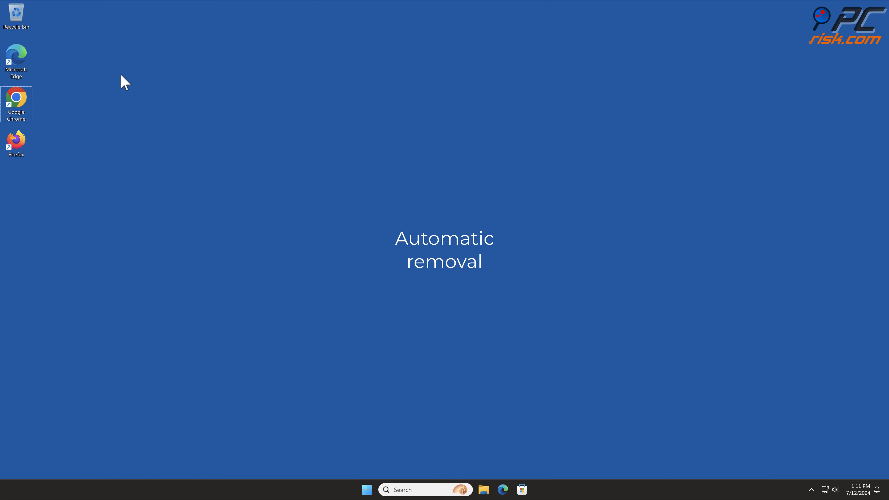
double_click(16, 104)
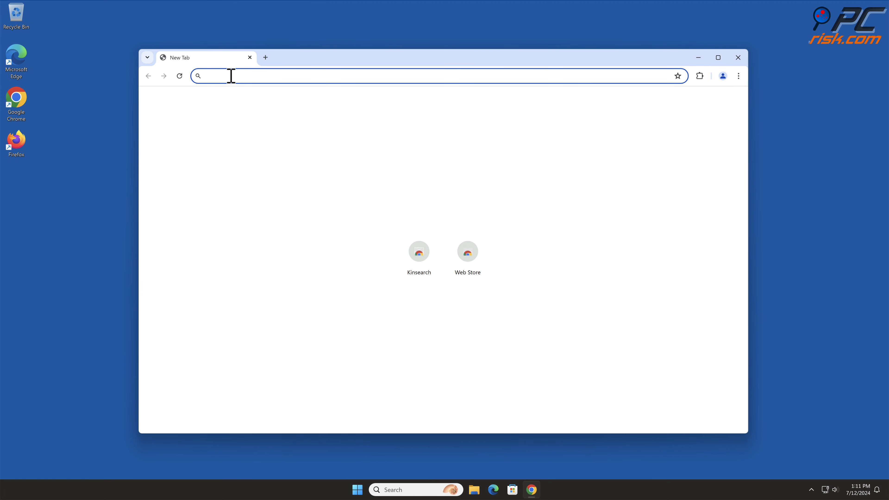
text(www.co)
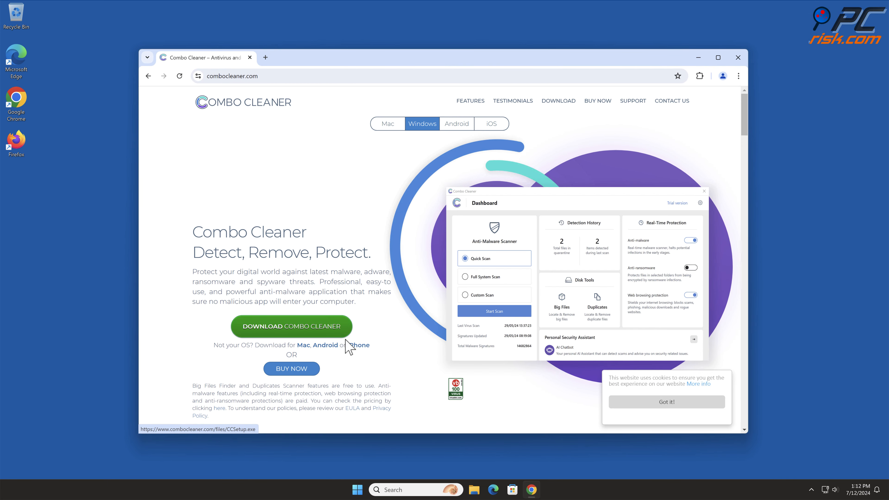
click(290, 326)
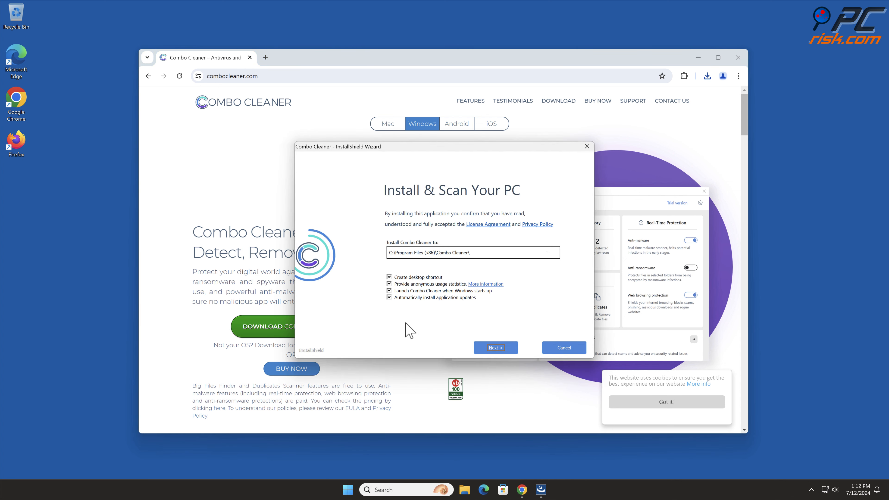
click(495, 348)
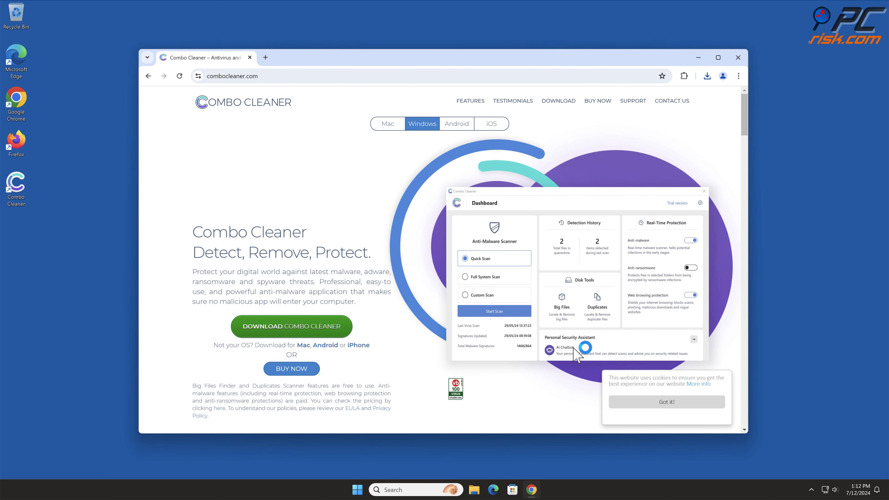
Run a Combo Cleaner scan and quarantine the detected Kinsearch unwanted extension
click(737, 58)
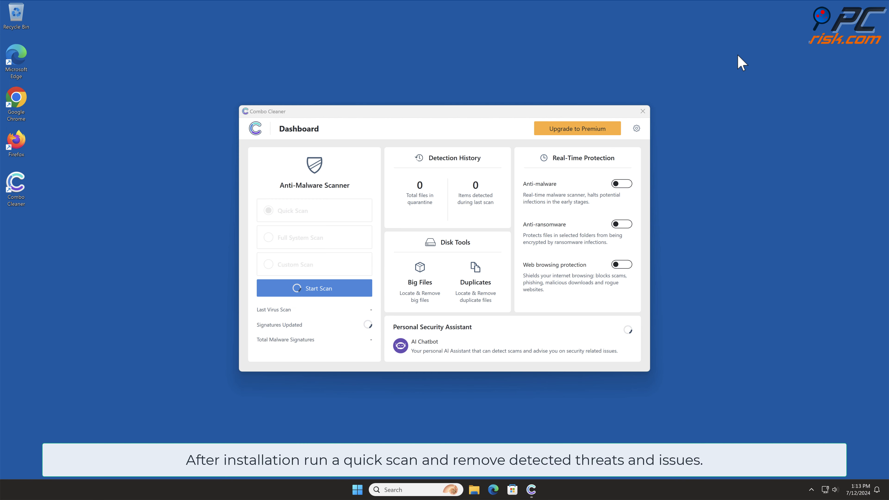
click(314, 288)
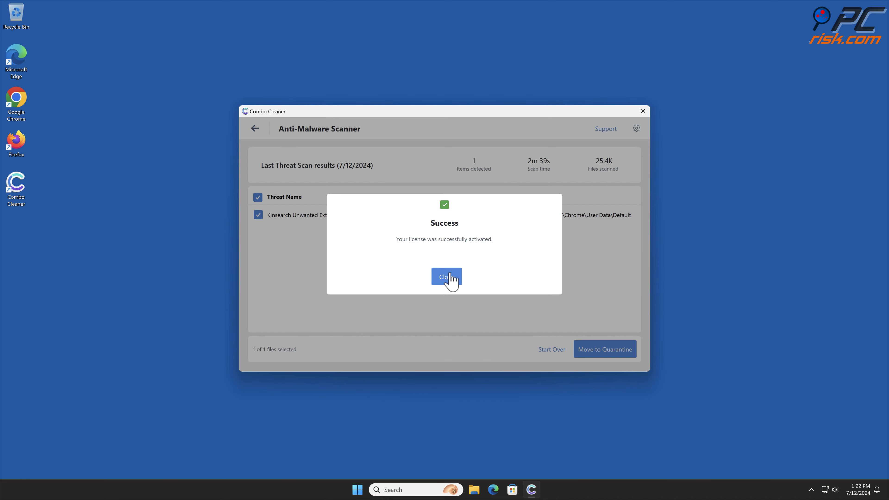
click(445, 276)
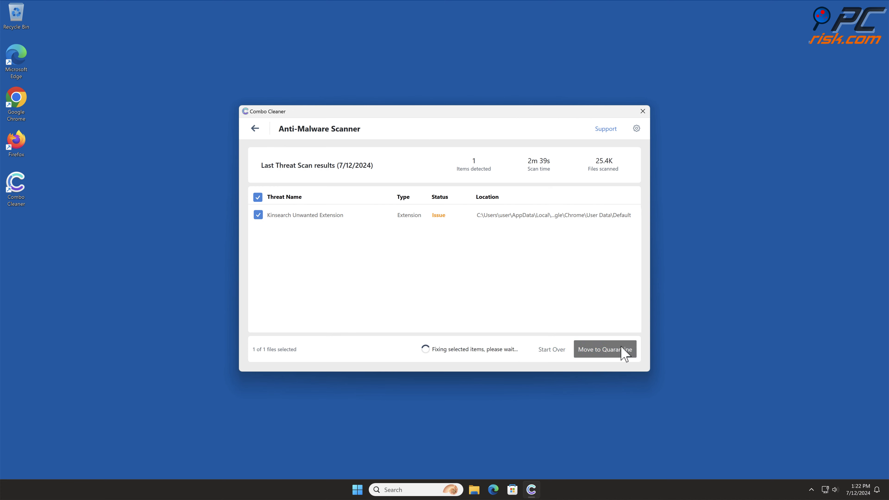
click(604, 349)
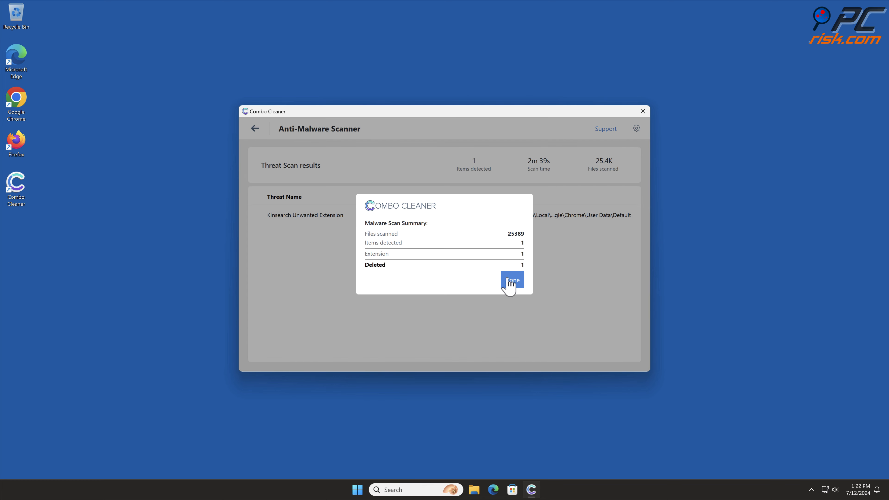
click(511, 280)
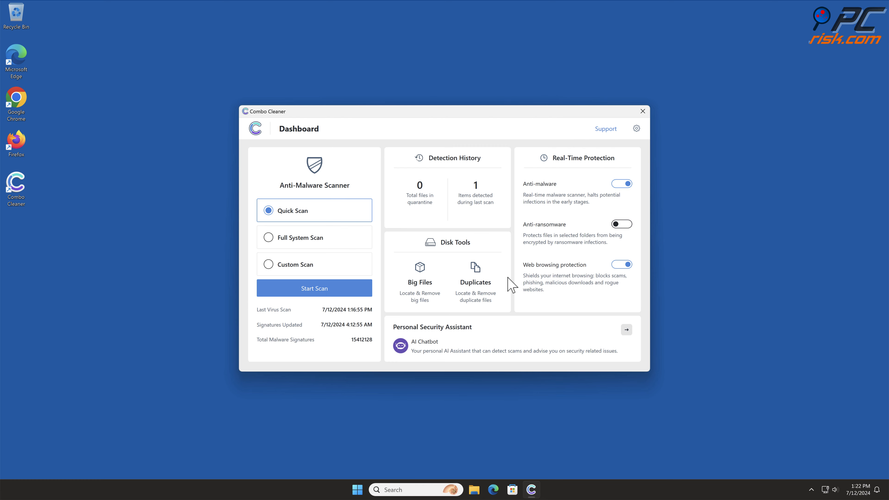
click(642, 111)
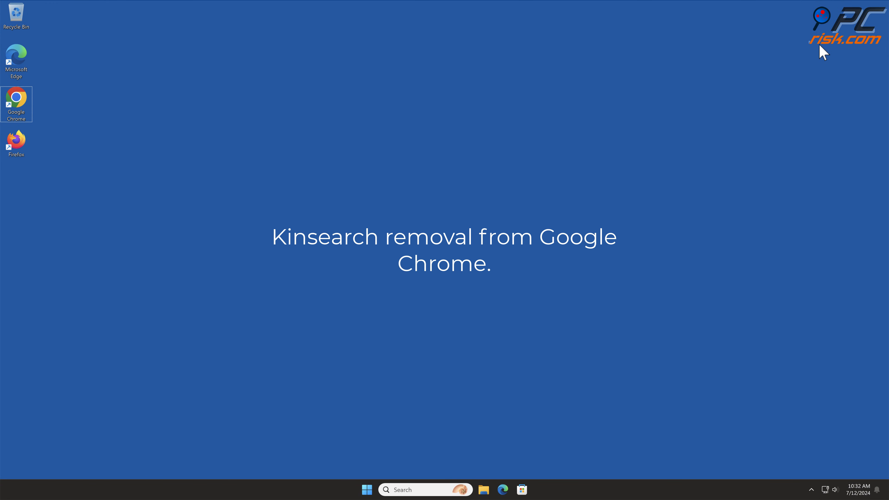
Reopen Chrome to a new tab still showing the Kinsearch shortcut
double_click(15, 104)
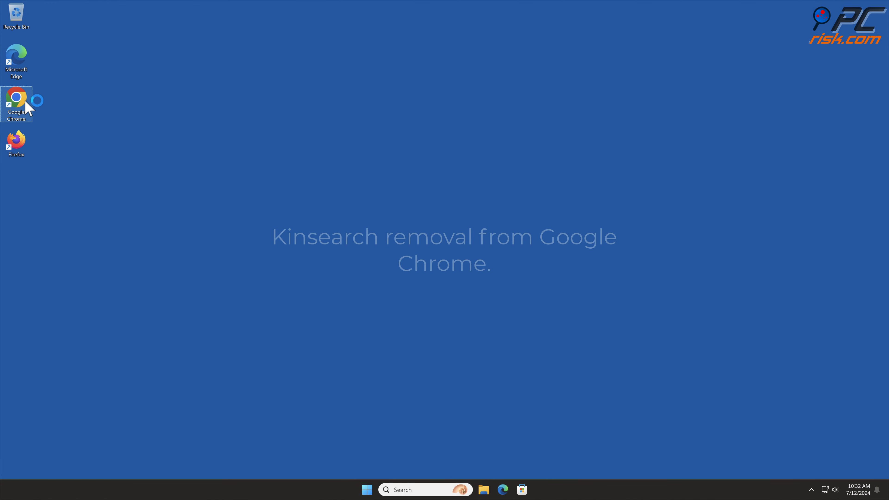
double_click(17, 97)
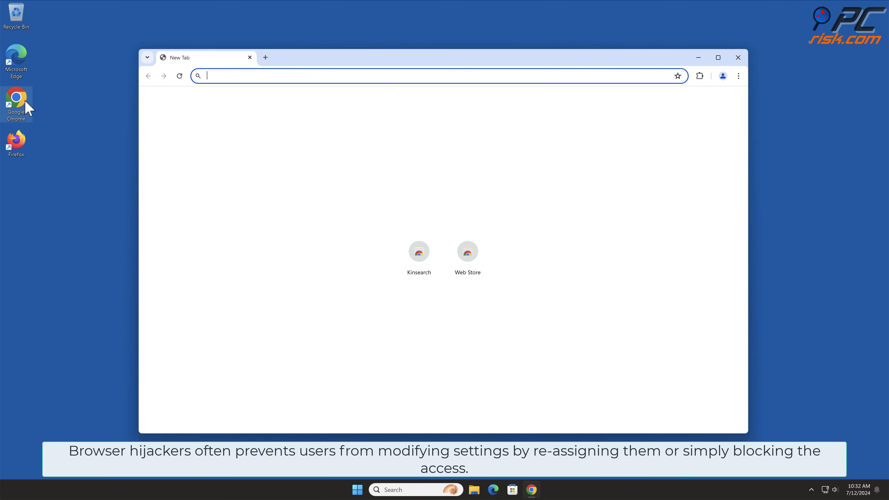
mouse_move(828, 194)
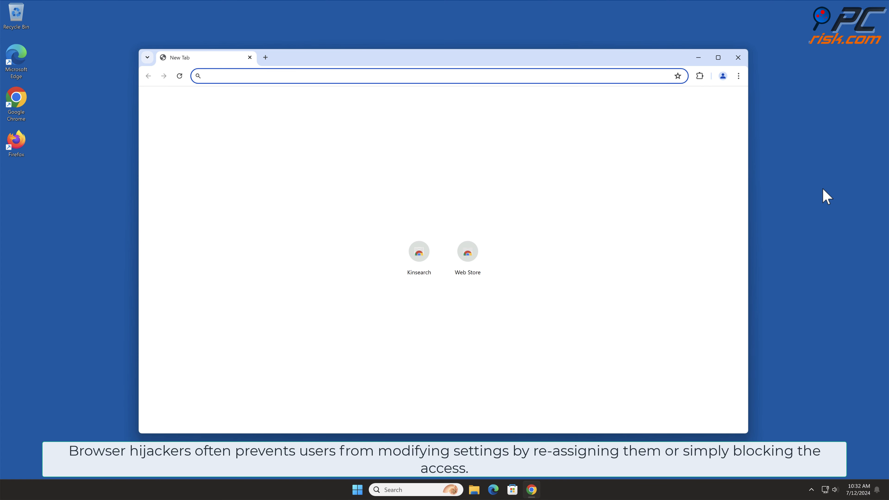
click(437, 75)
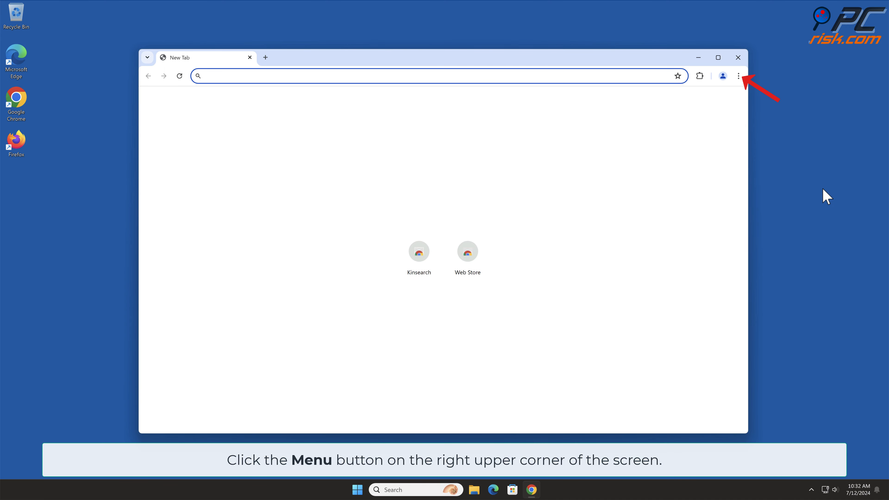
Remove the Kinsearch extension from Chrome's Manage Extensions page
click(738, 75)
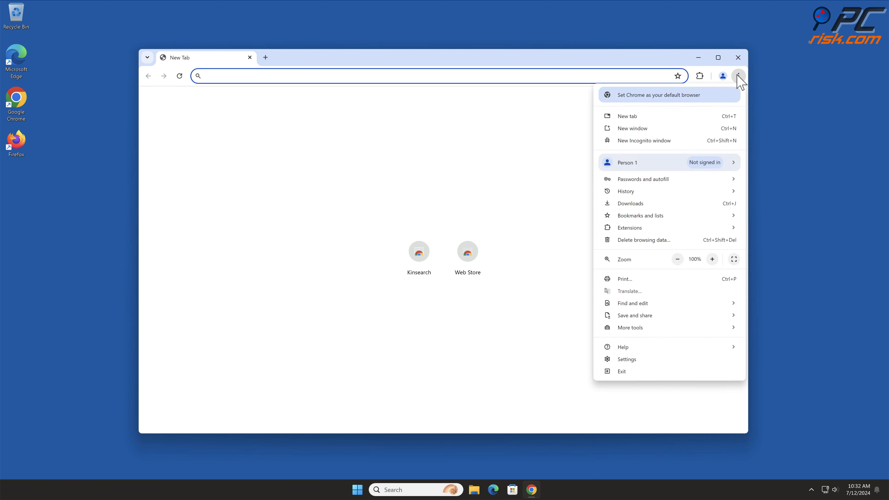
mouse_move(629, 227)
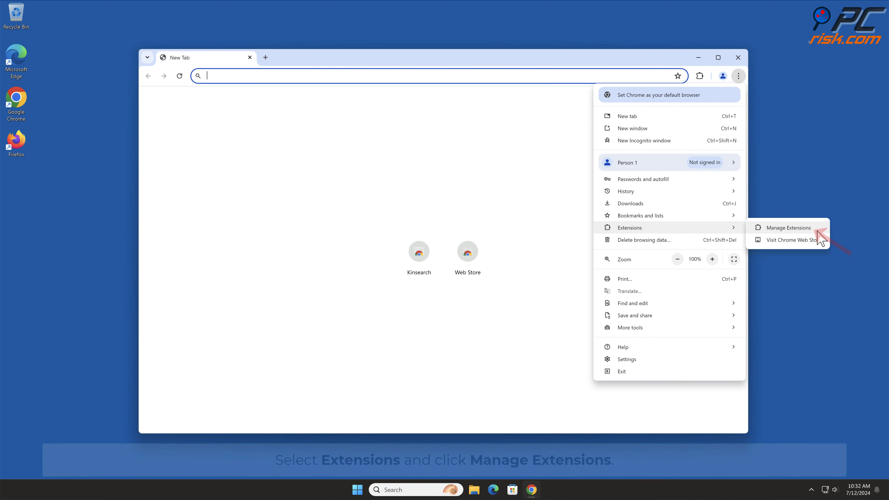
click(785, 228)
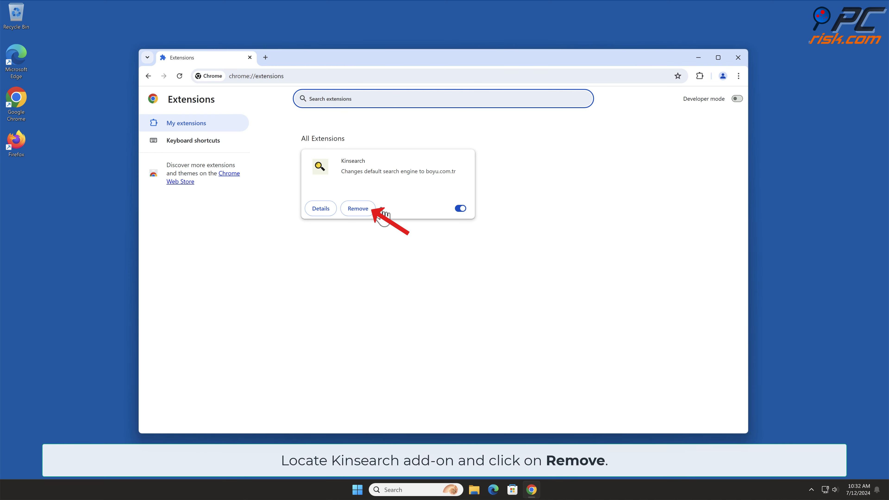
click(358, 207)
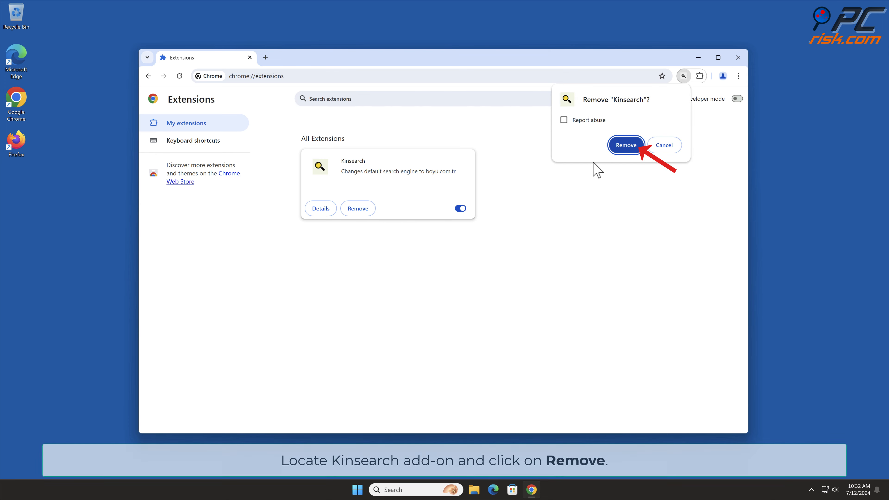
click(625, 145)
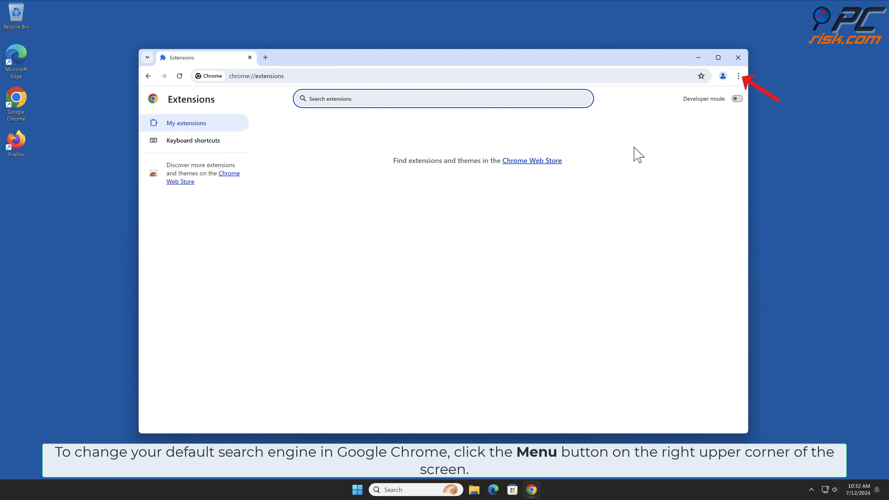
mouse_move(728, 96)
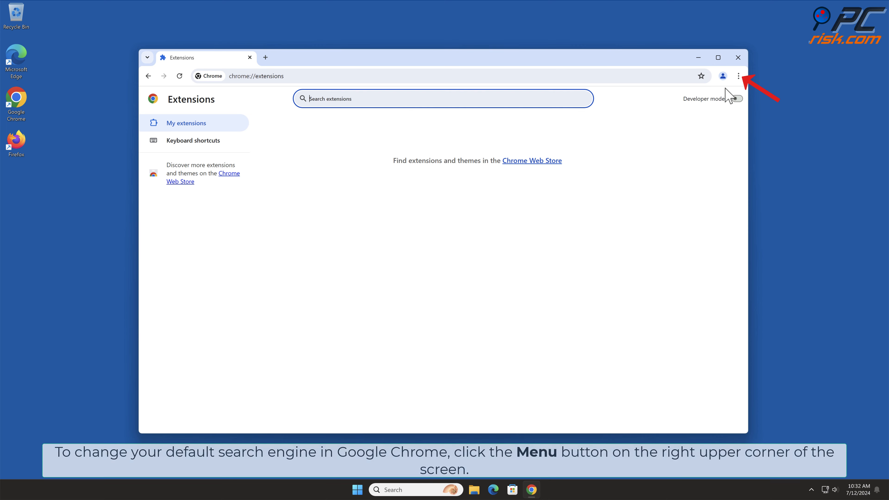
Bring up Chrome Settings in a new tab from the main menu
click(738, 75)
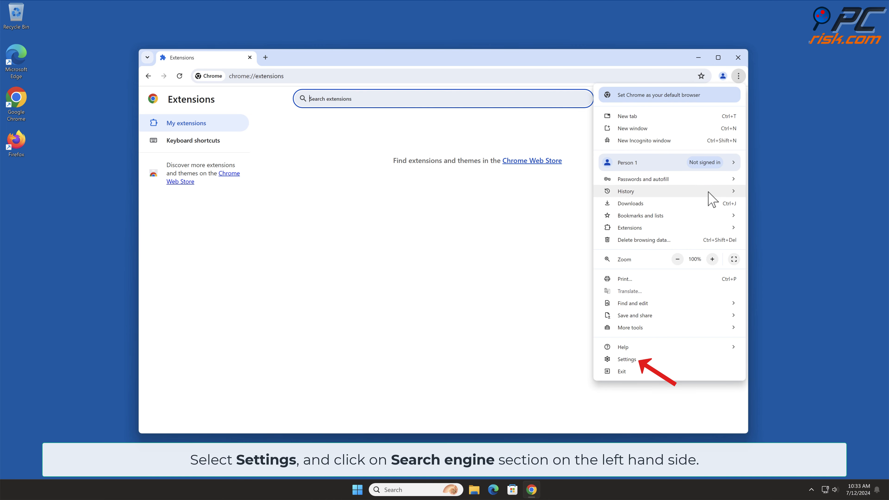
click(626, 359)
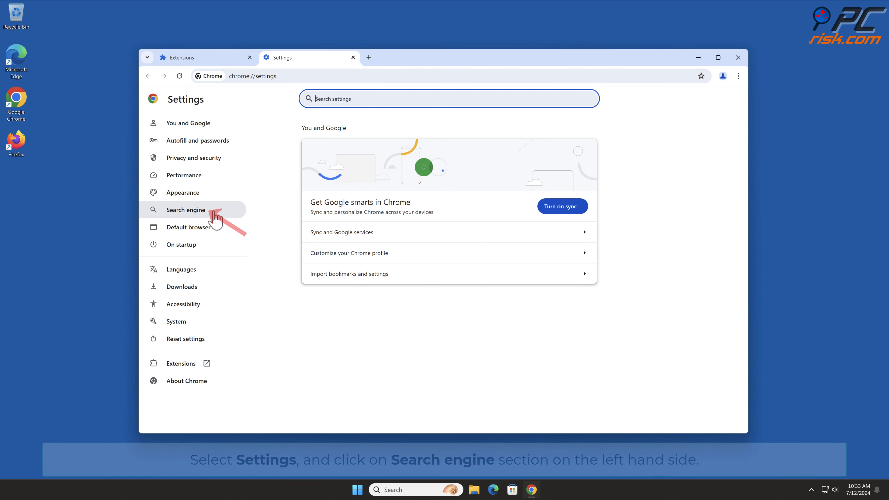
Make Google the default search engine in Manage search engines
click(182, 209)
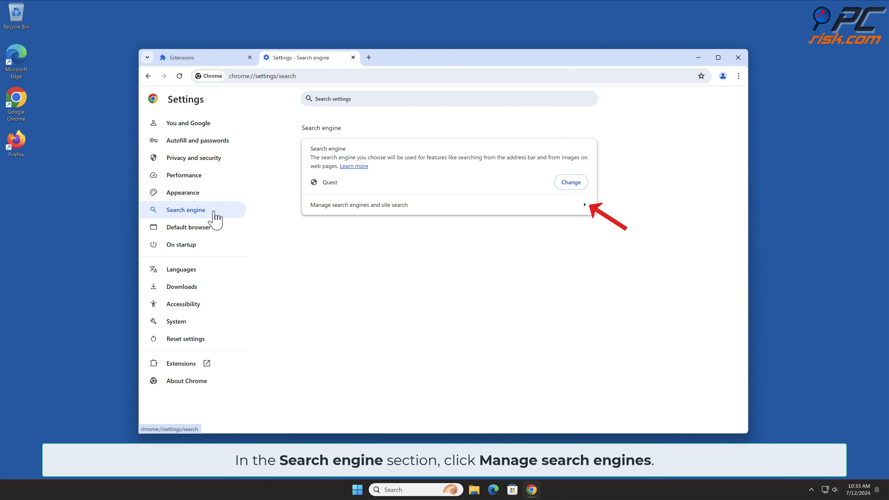
click(358, 204)
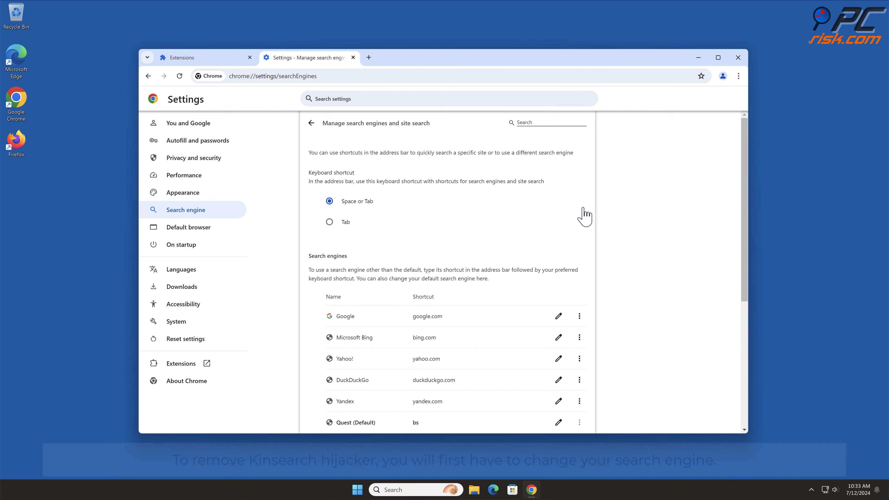
scroll(down, 3)
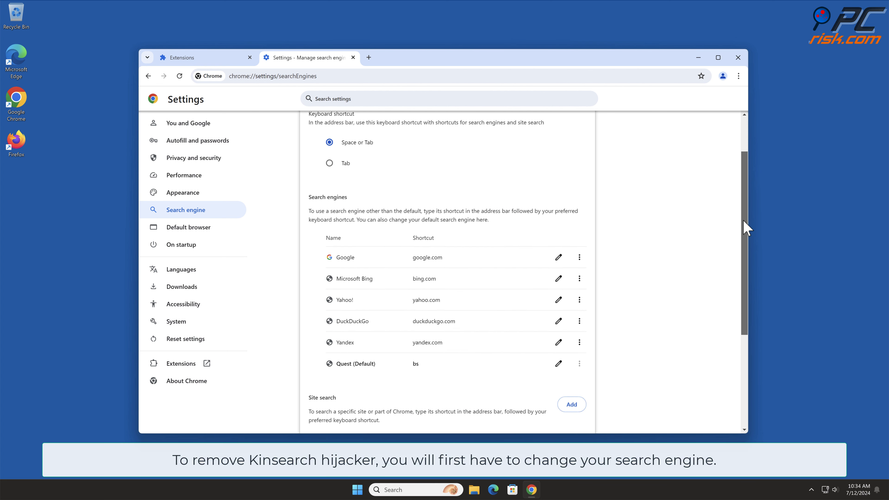
scroll(down, 3)
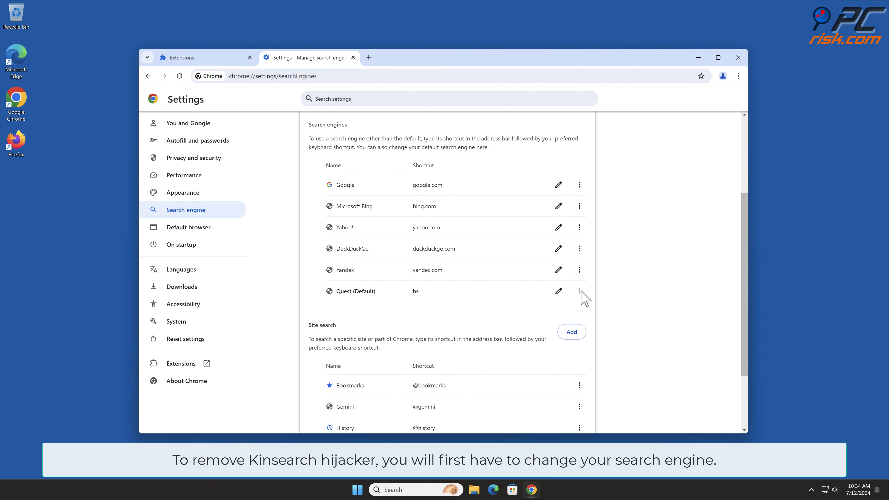
mouse_move(672, 290)
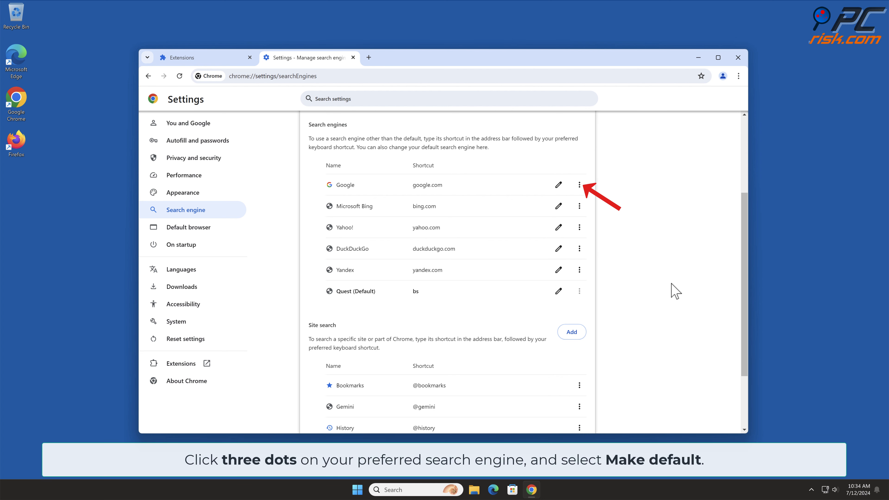
click(579, 184)
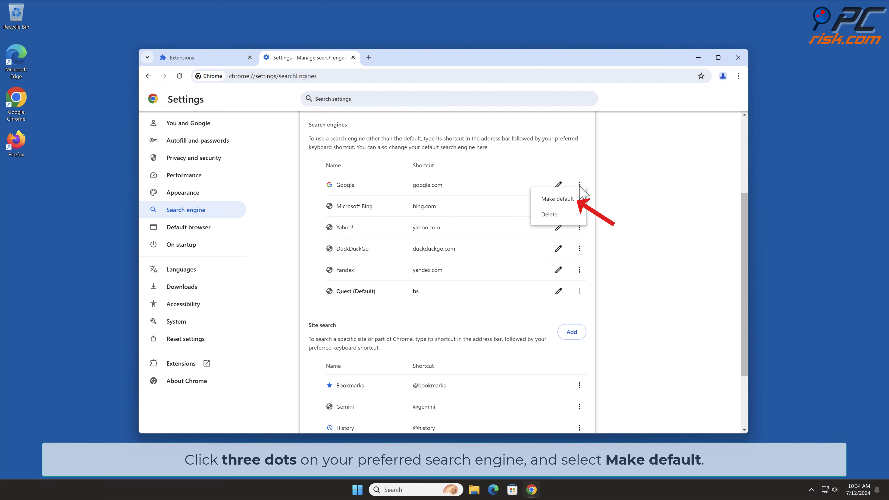
click(556, 199)
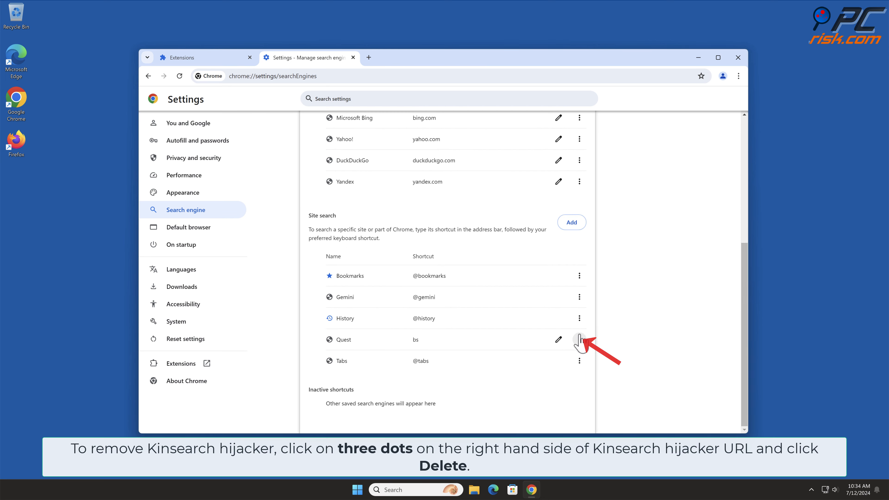
Delete the Quest search engine entry from the list
click(579, 339)
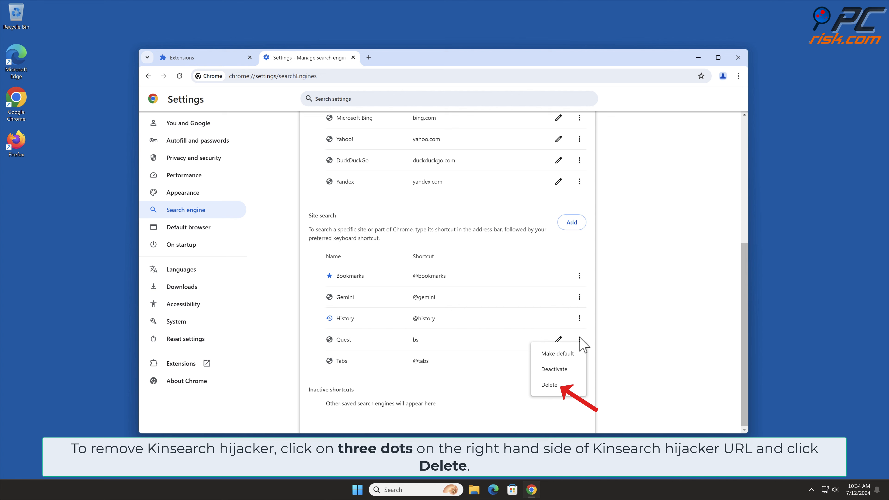
click(548, 384)
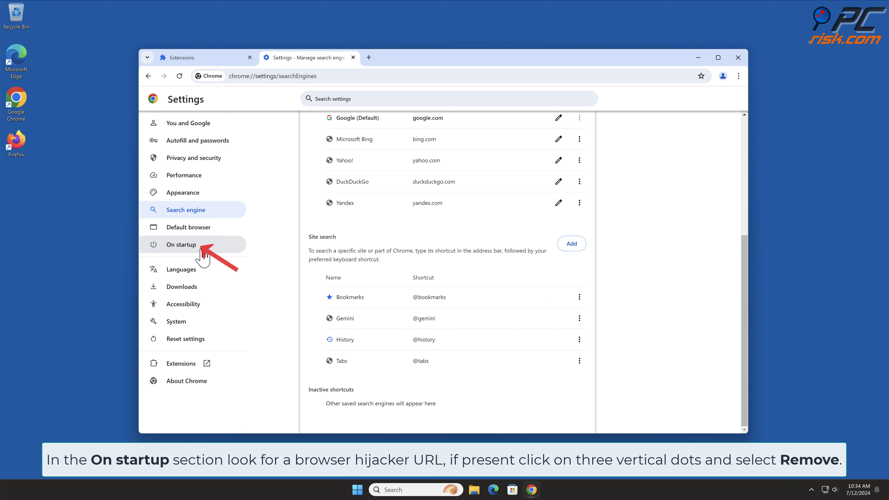
Remove findflarex.com from Chrome's On startup pages and close Chrome
click(181, 244)
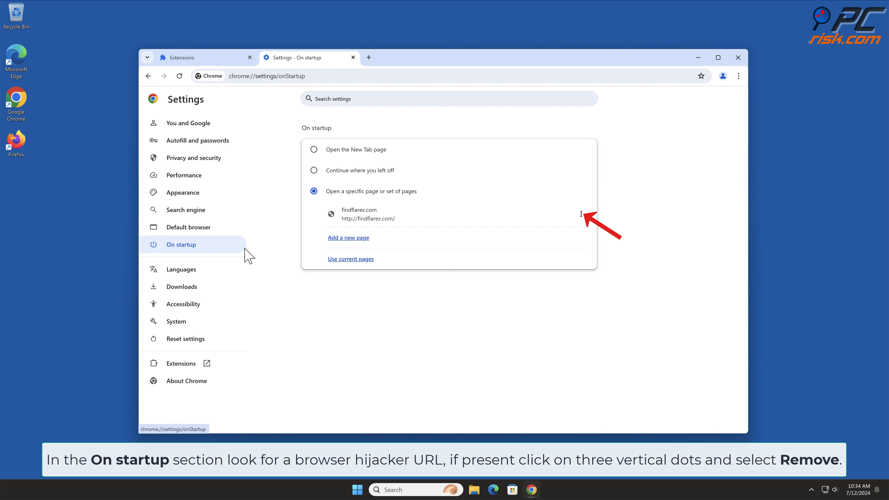
click(580, 214)
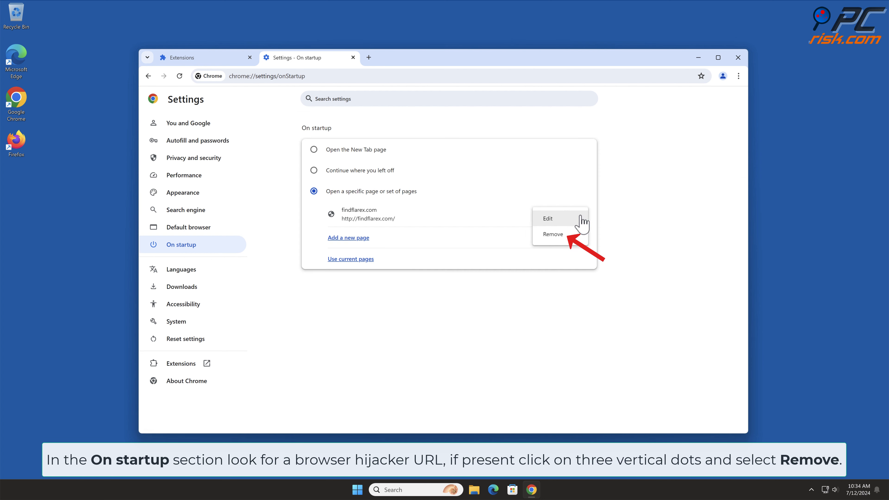
mouse_move(568, 243)
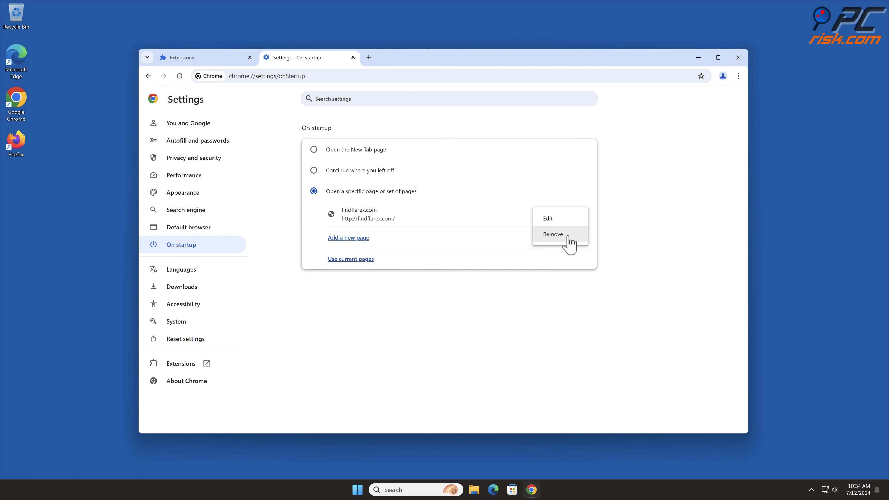
click(552, 234)
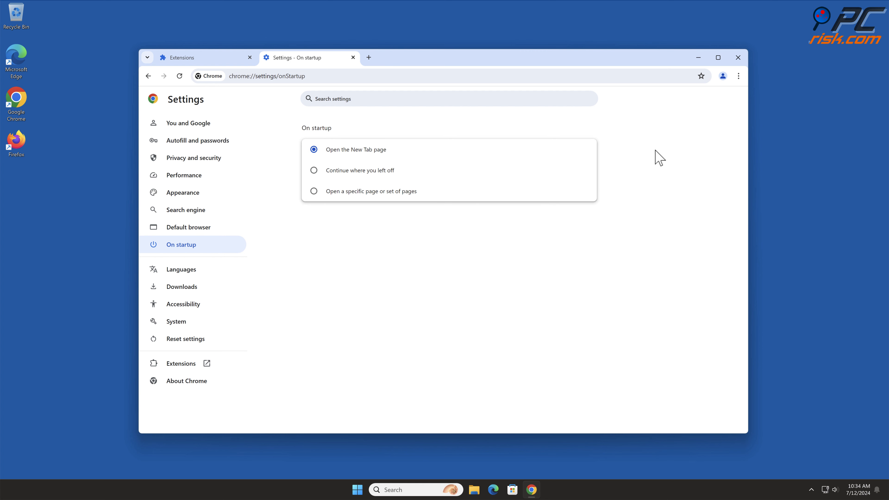
click(737, 58)
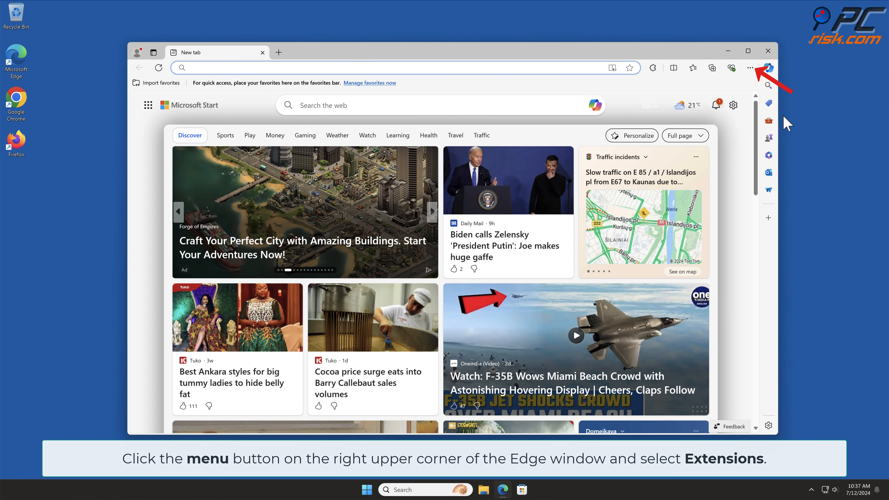
Remove the Kinsearch extension from Edge via Manage extensions and confirm
click(752, 67)
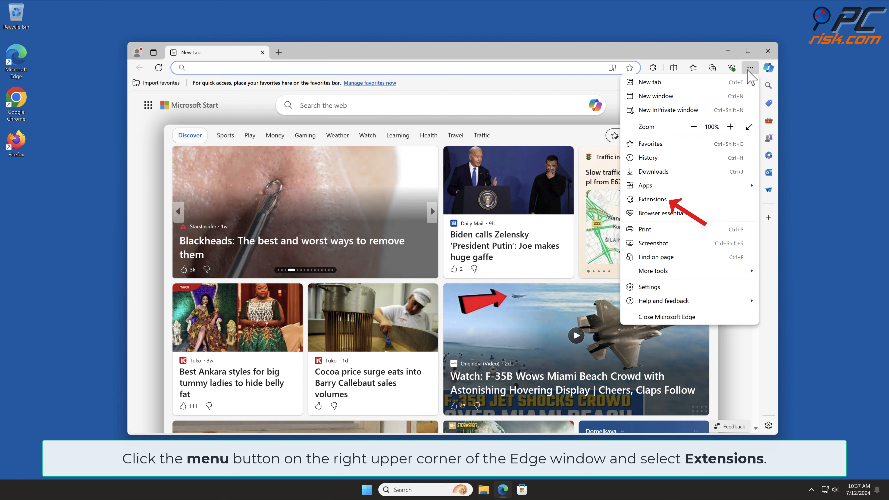
click(651, 67)
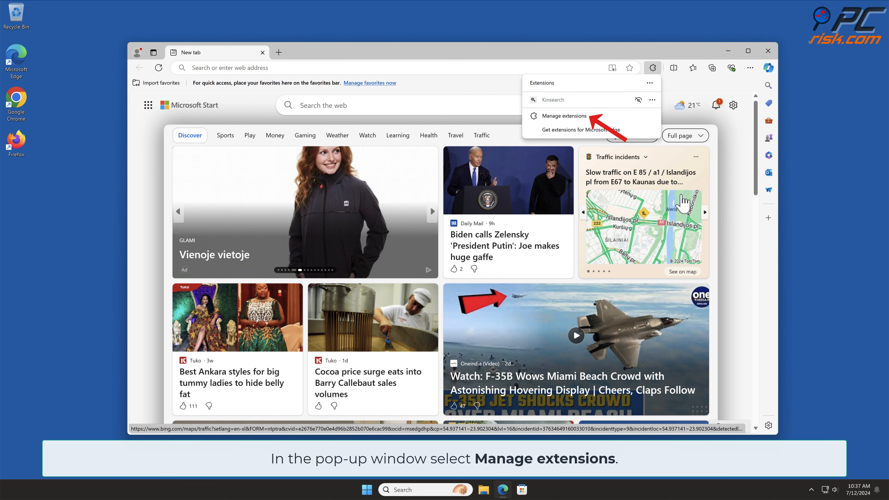
click(563, 116)
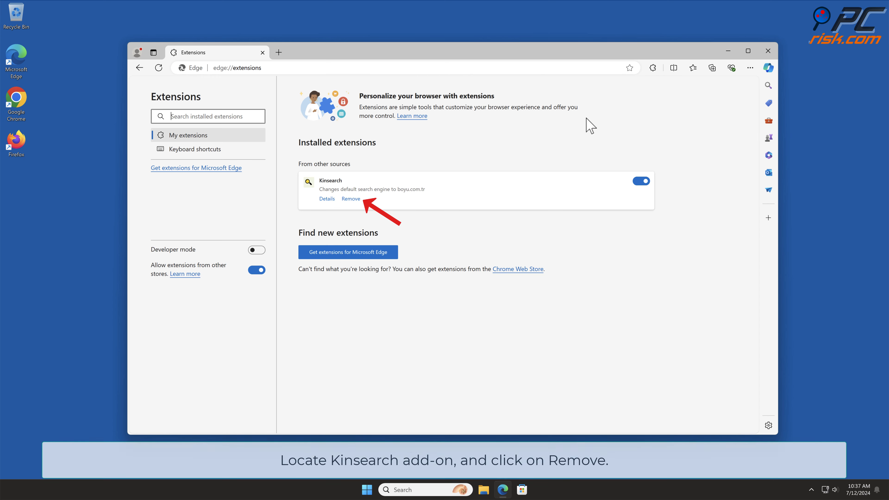
click(350, 199)
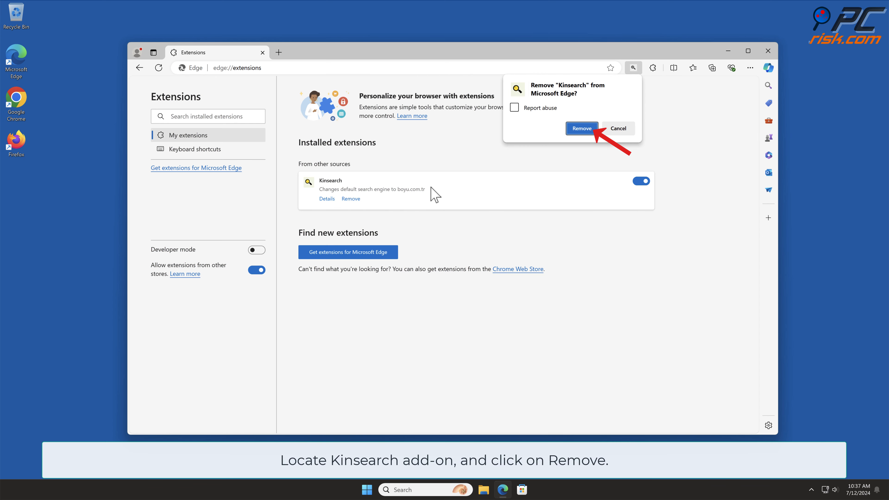
click(580, 128)
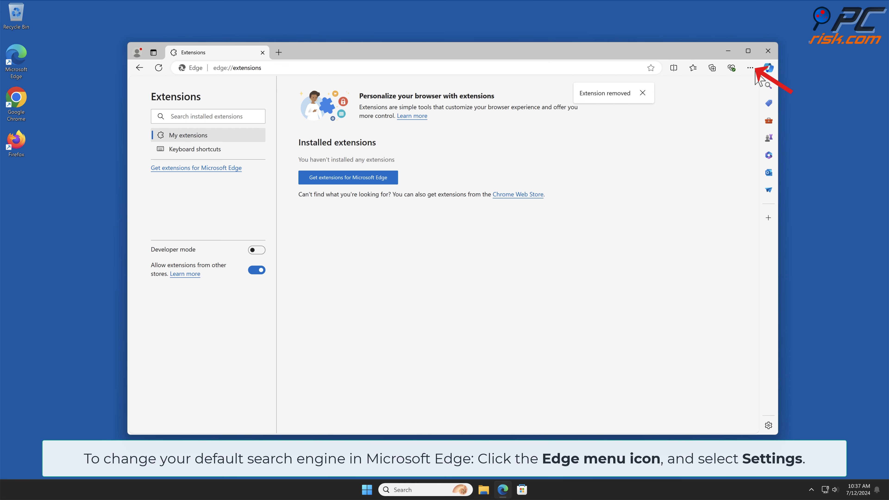
Go to Edge Settings > Privacy, search and services > Manage search engines
click(749, 68)
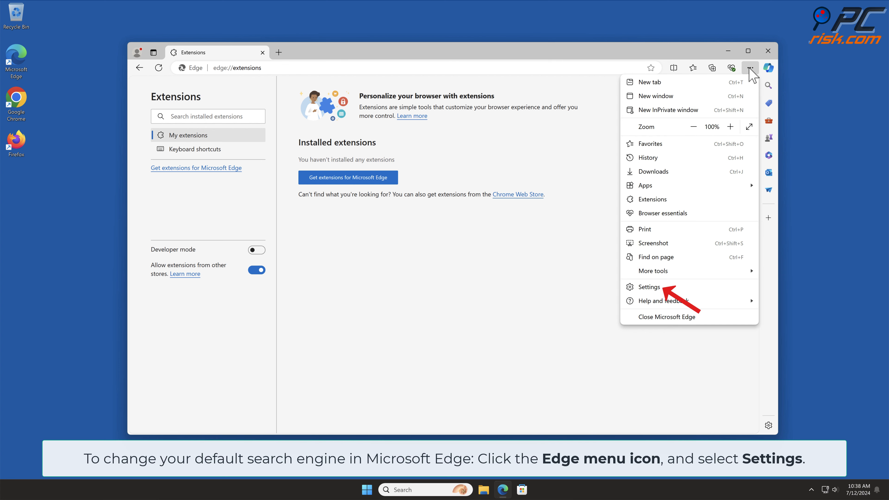
mouse_move(709, 227)
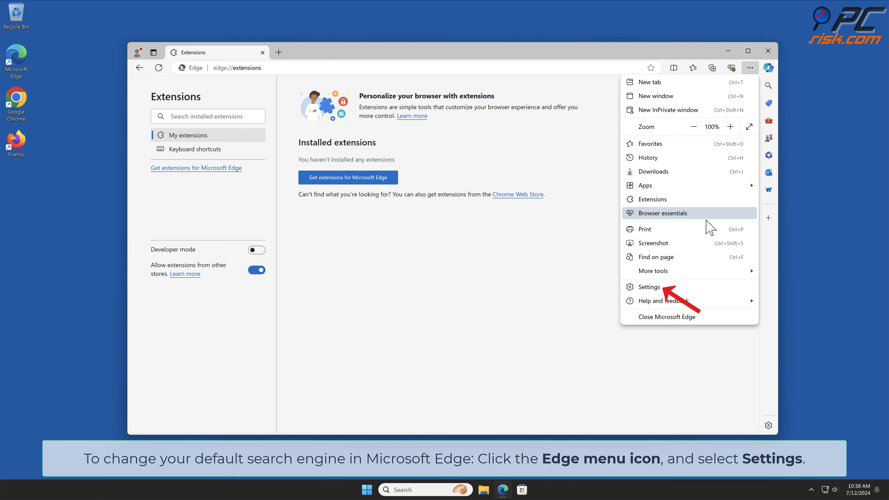
click(648, 286)
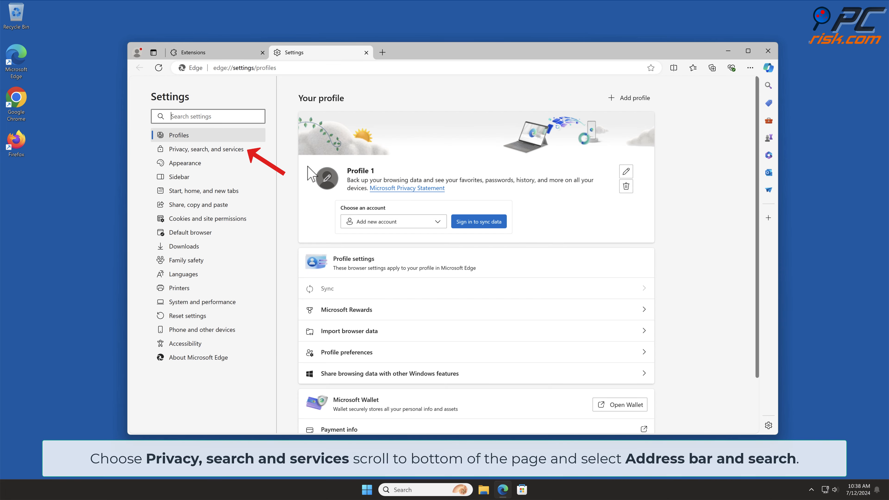
click(206, 149)
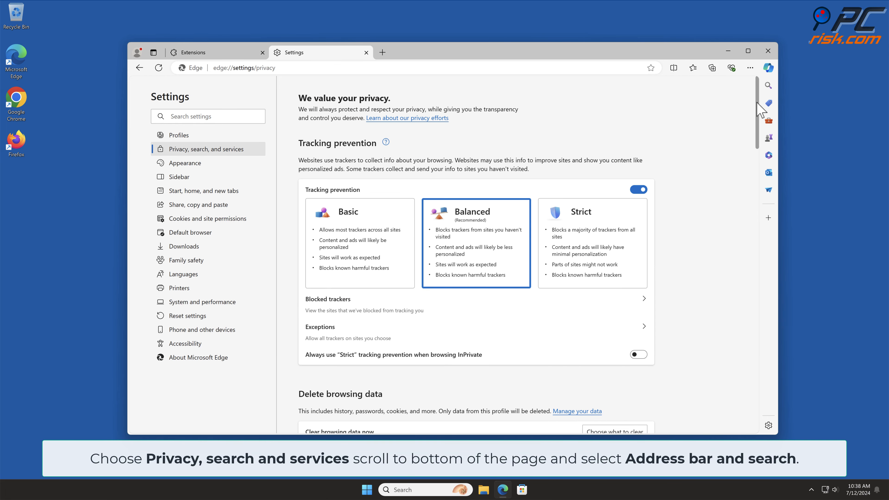
scroll(down, 3)
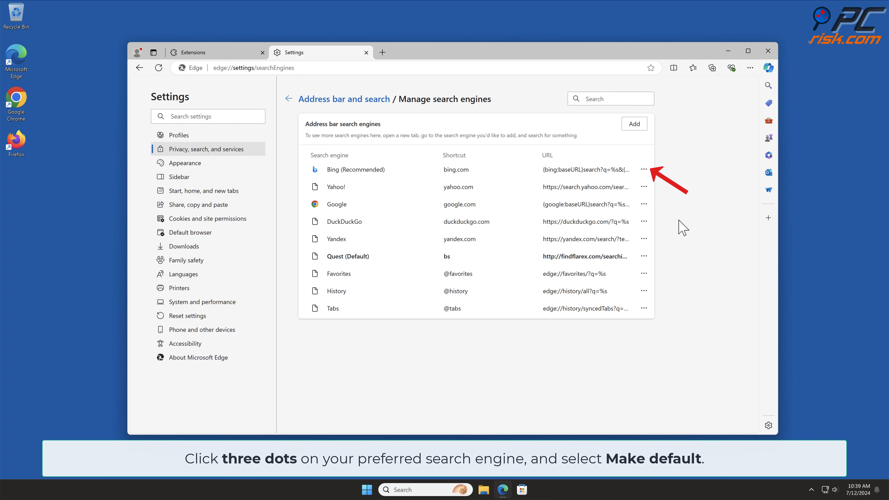
Make Bing the default search engine and remove the Quest (findflarex.com) entry
click(643, 170)
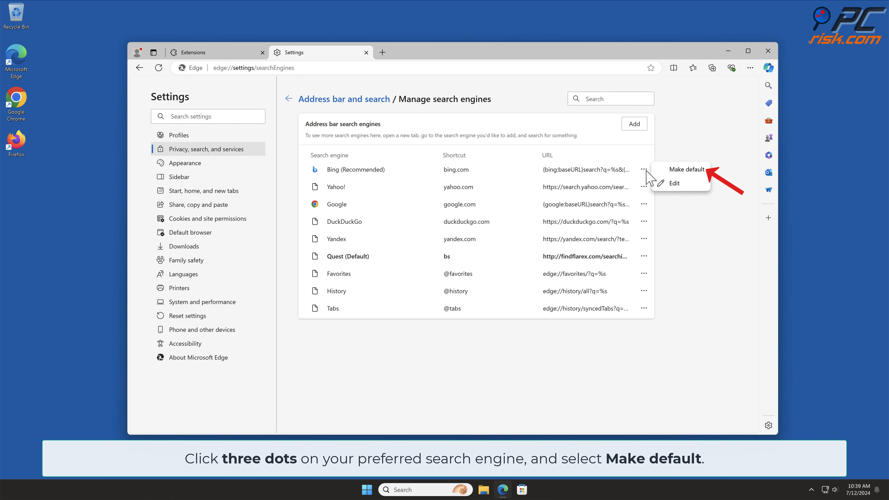
click(686, 168)
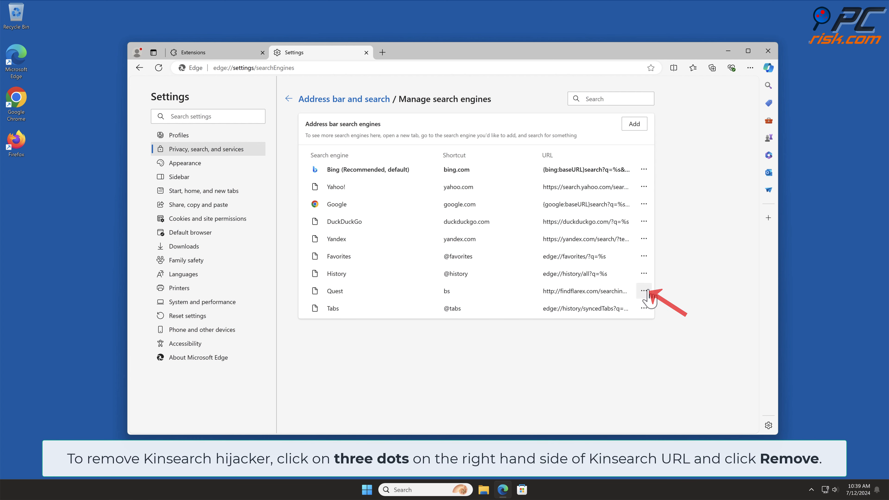
click(644, 291)
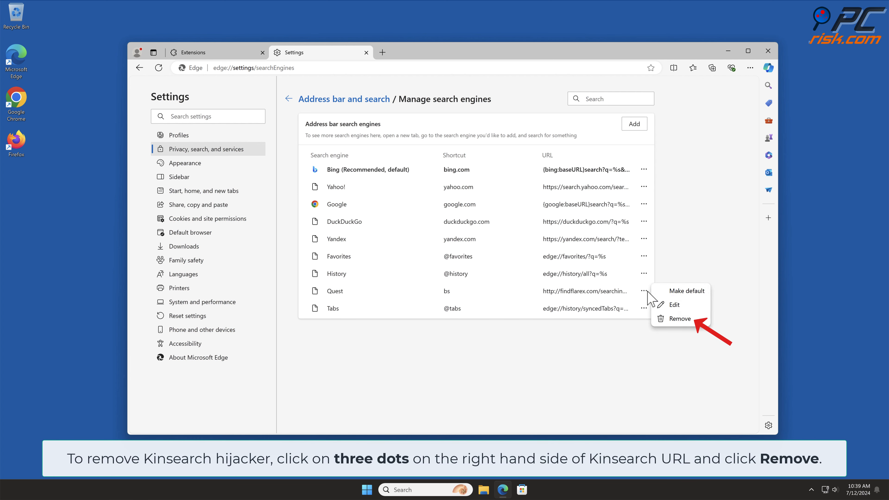
click(679, 318)
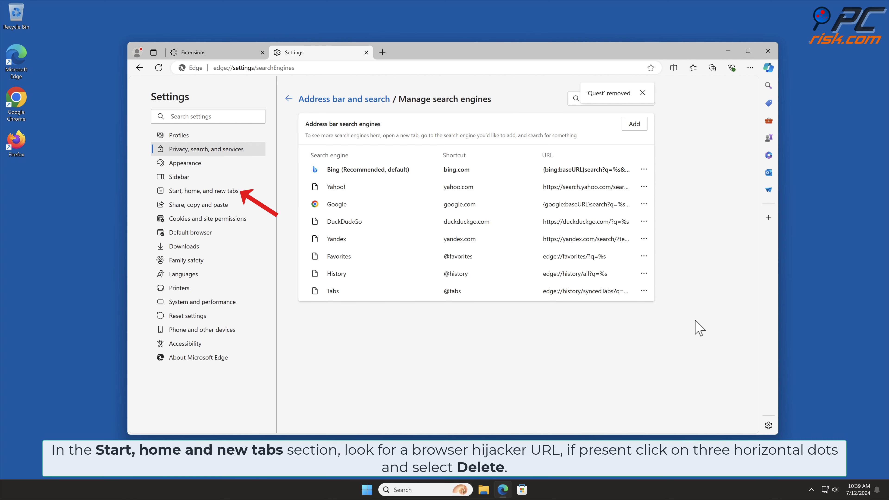
Delete the findflarex.com page under Start, home, and new tabs, then close Edge
click(207, 190)
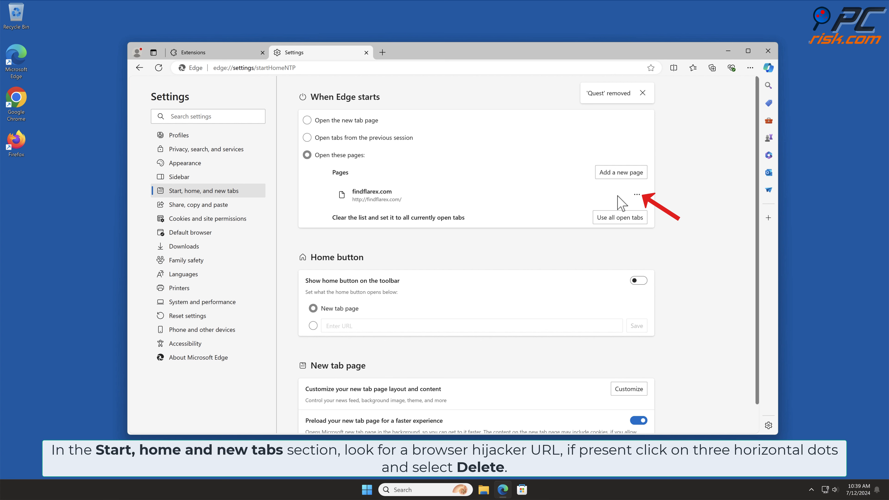
click(636, 194)
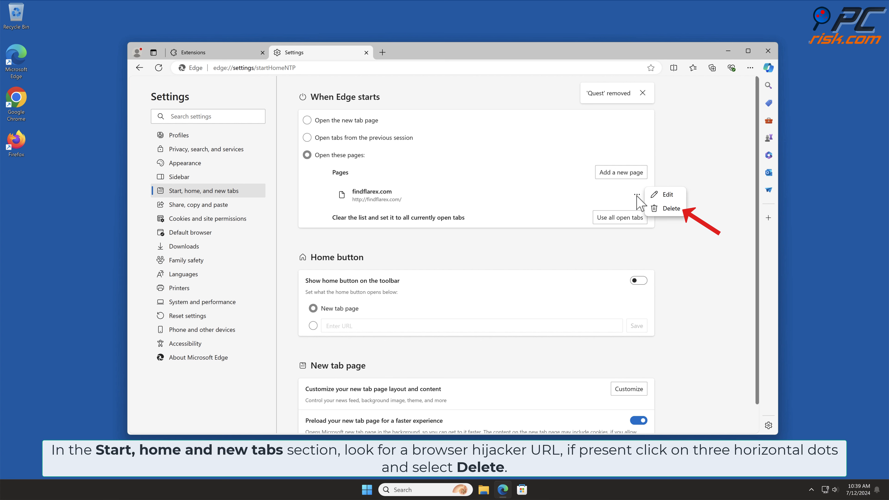
click(670, 208)
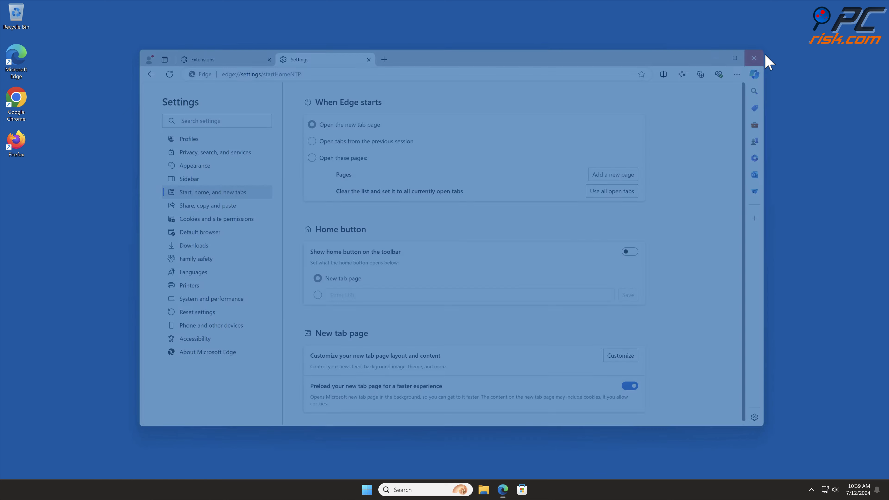
click(753, 58)
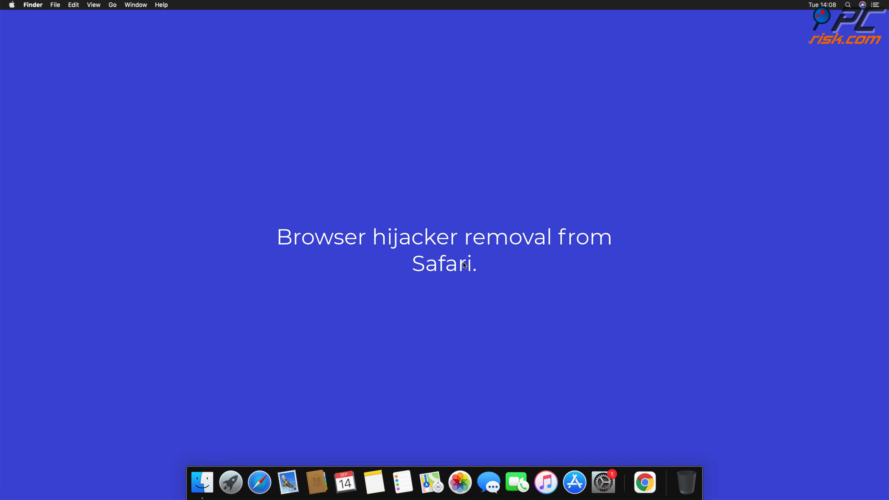
Launch Safari and go to Preferences > Extensions
click(259, 483)
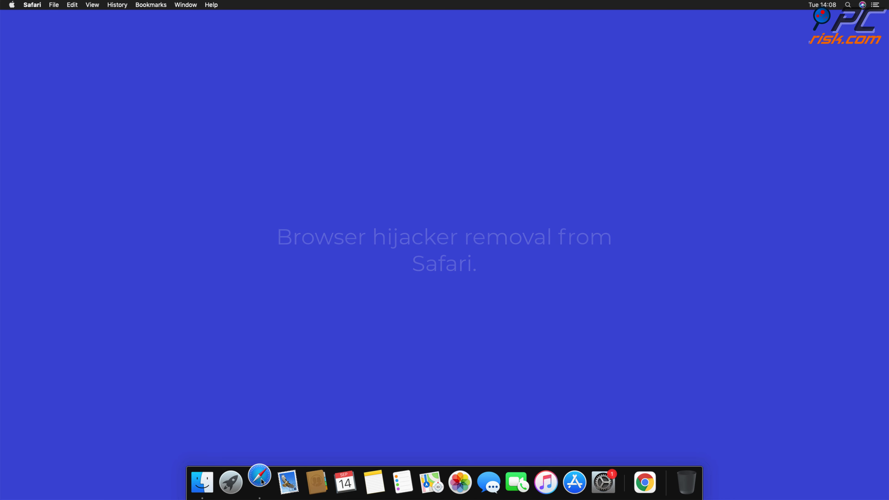
click(260, 482)
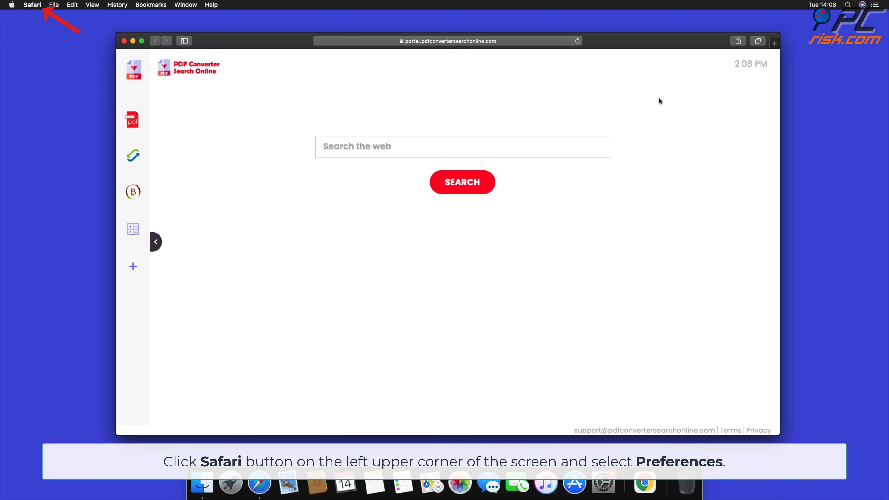
click(32, 4)
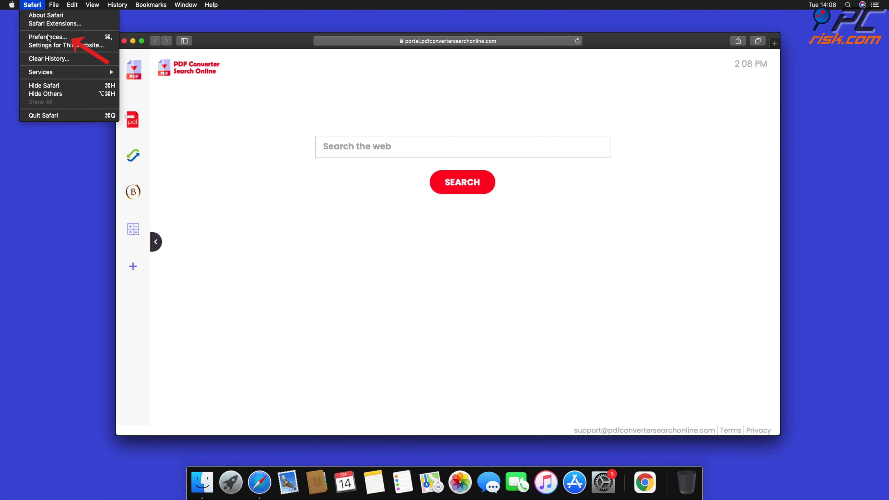
click(48, 37)
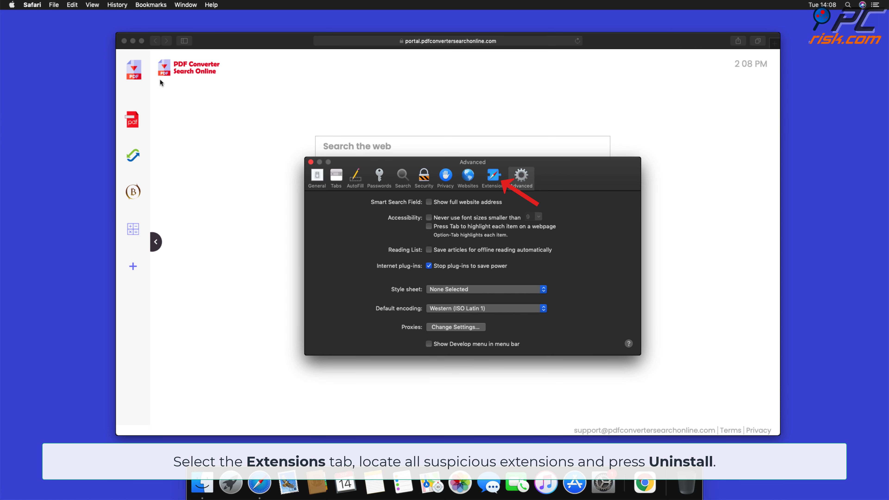
click(494, 177)
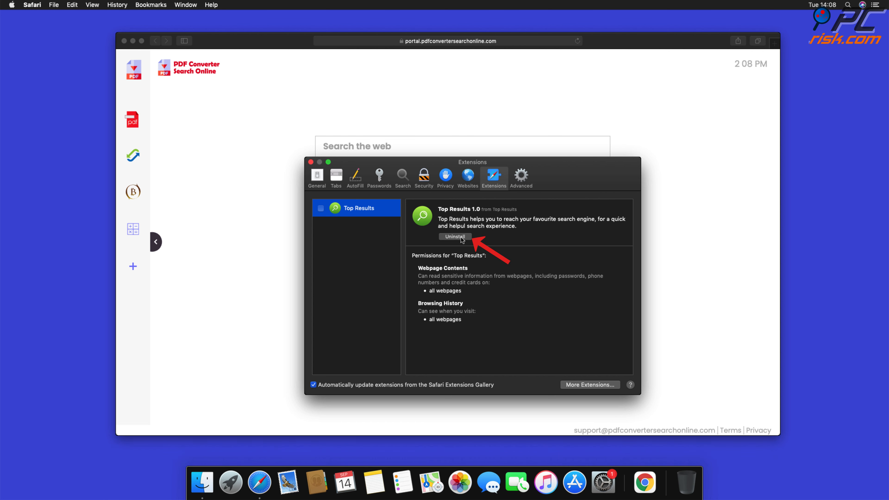
Uninstall the Top Results extension and reveal its app in Finder for trashing
click(454, 236)
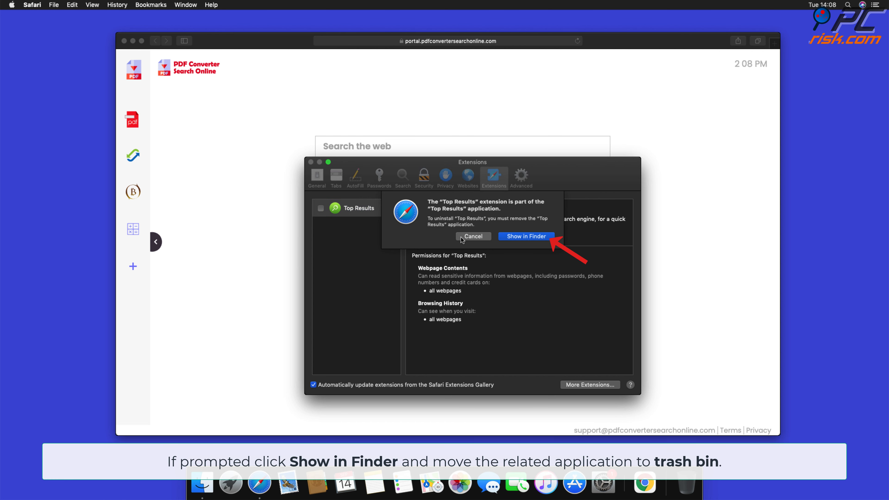
click(525, 237)
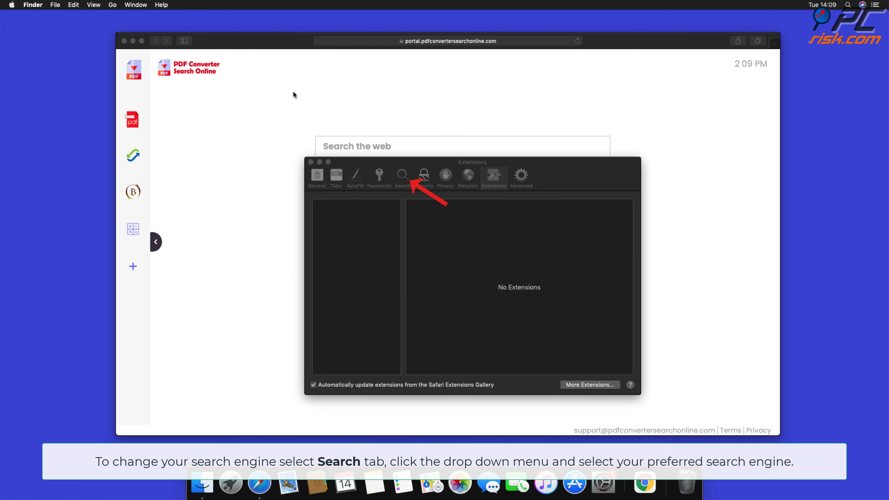
click(402, 176)
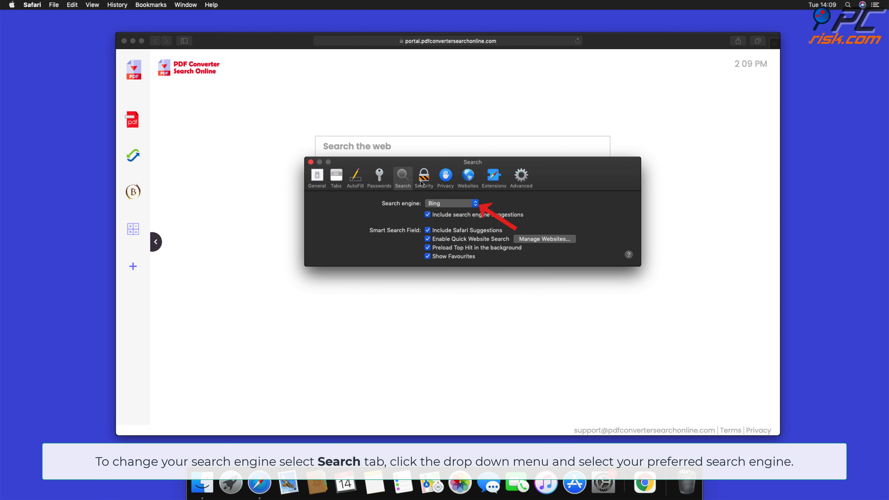
click(451, 203)
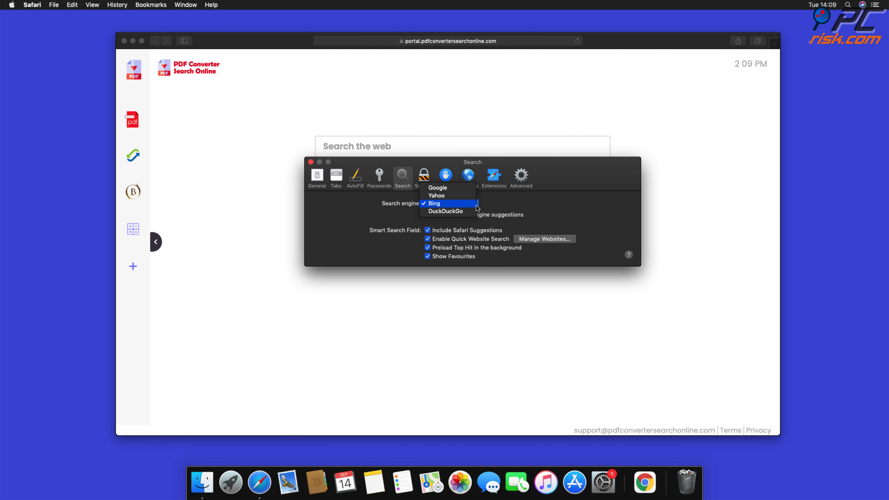
mouse_move(447, 188)
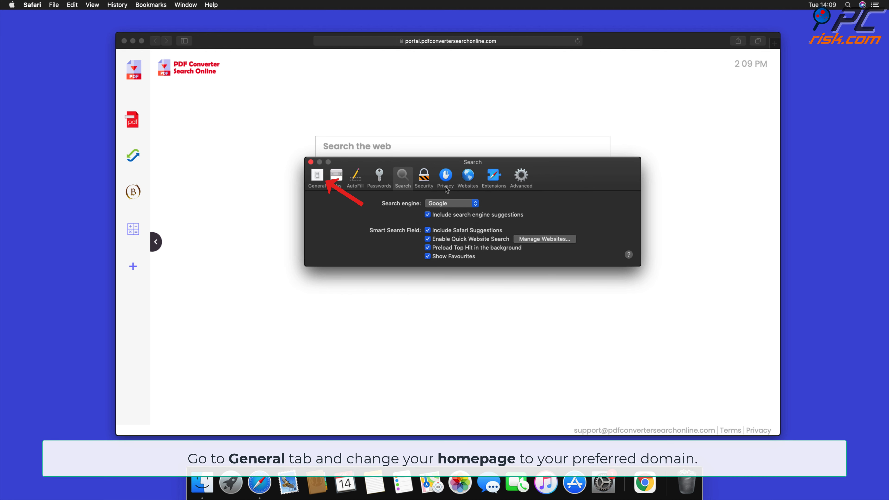
click(316, 176)
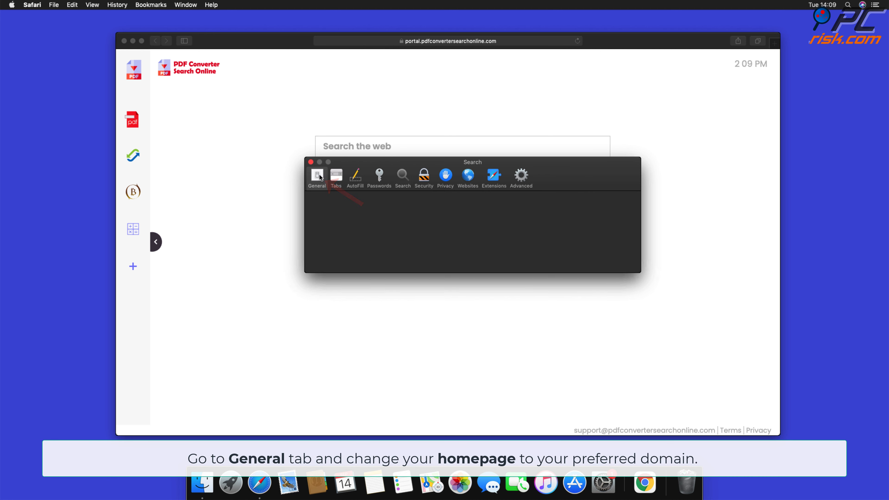
click(316, 177)
text(www.goog)
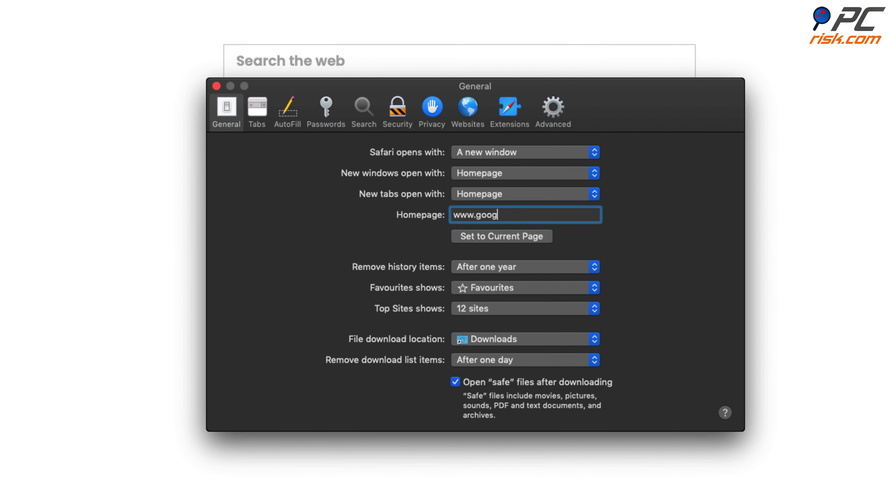
text(le.com/)
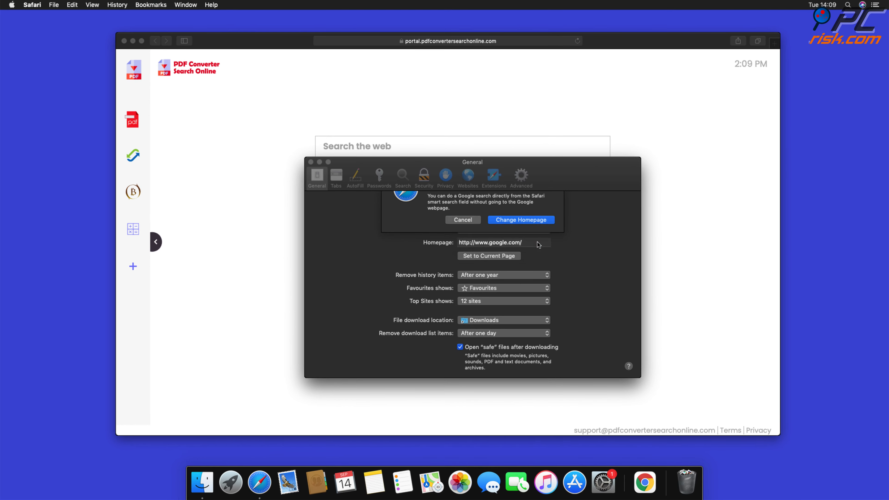
click(519, 219)
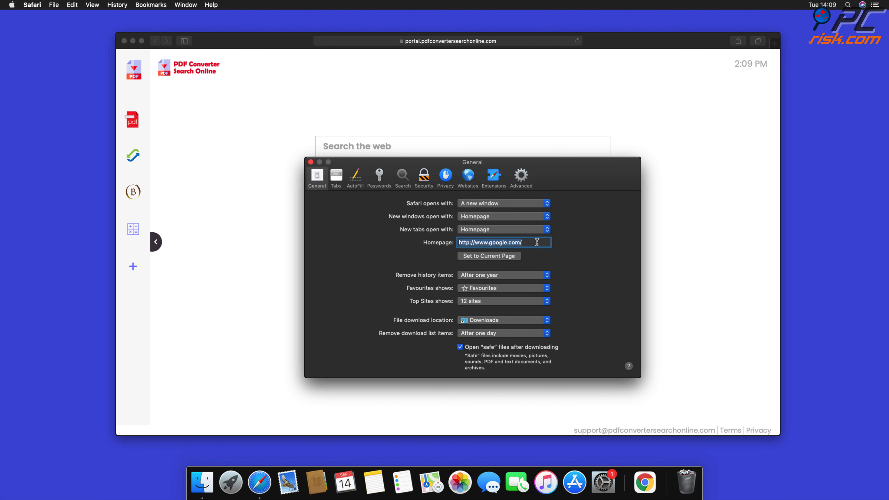
click(310, 162)
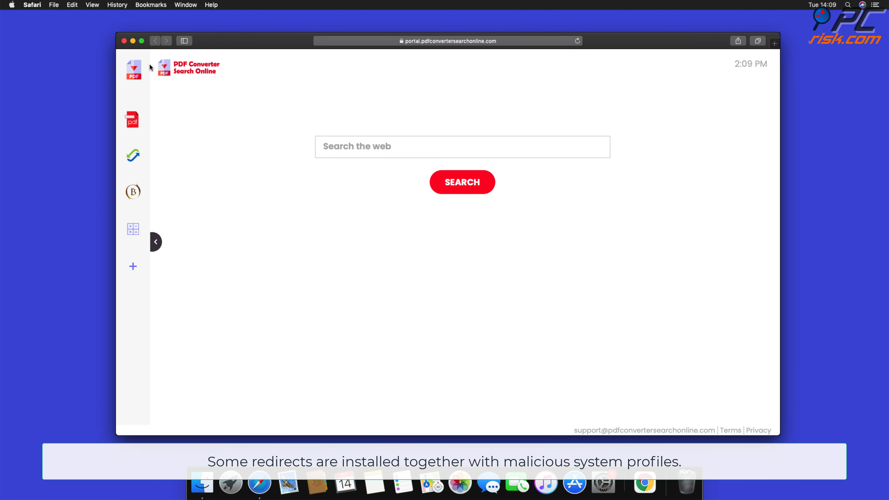
Close Safari and go to System Preferences > Profiles
click(121, 41)
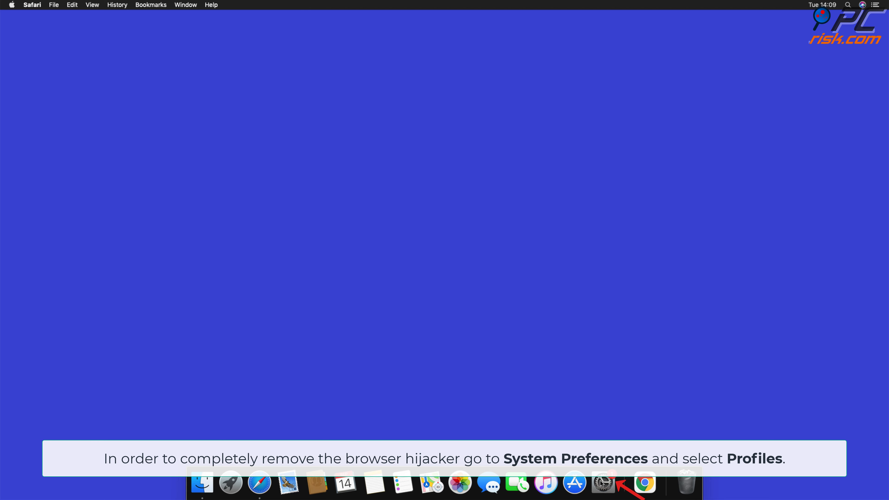
click(603, 483)
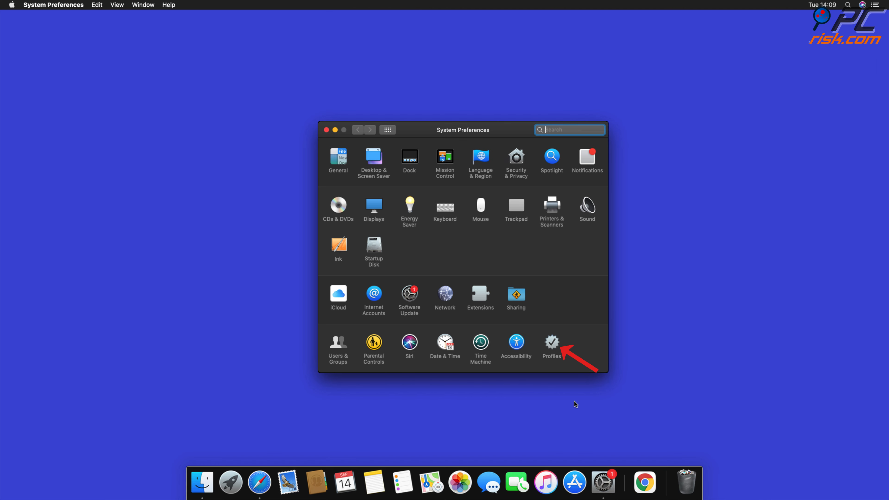
click(550, 343)
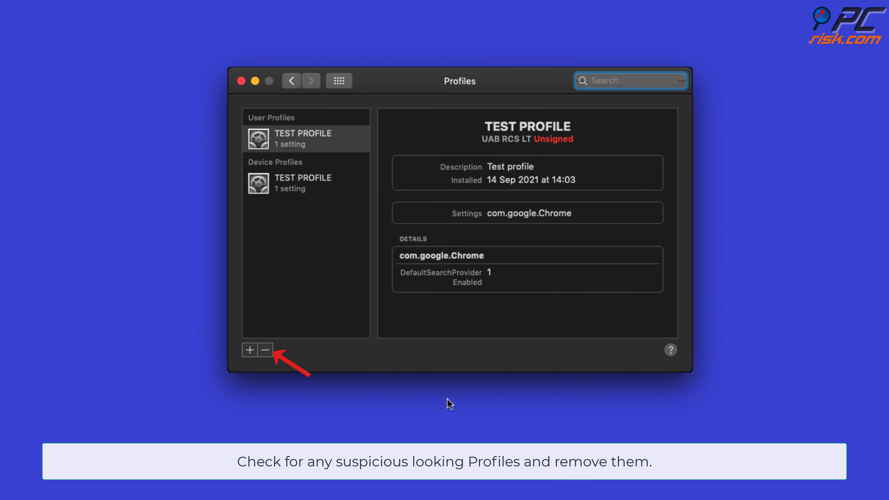
Remove the user and device TEST PROFILE entries, confirming each, and close System Preferences
click(264, 350)
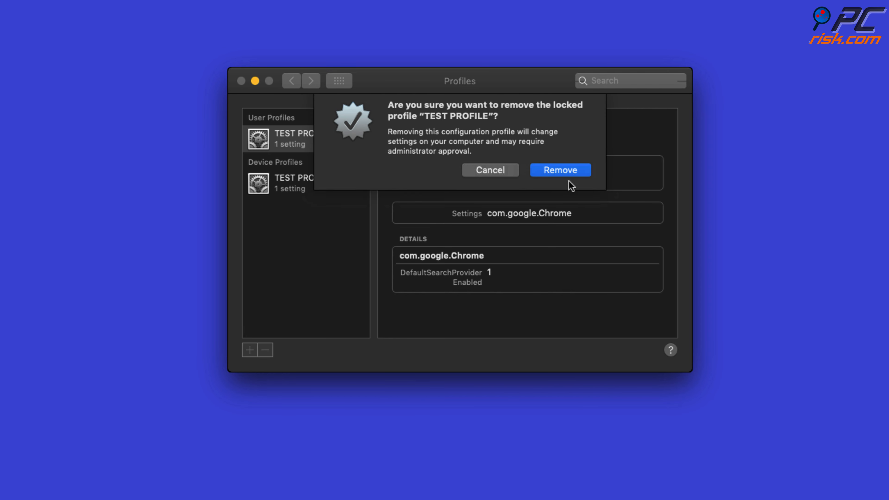
click(559, 169)
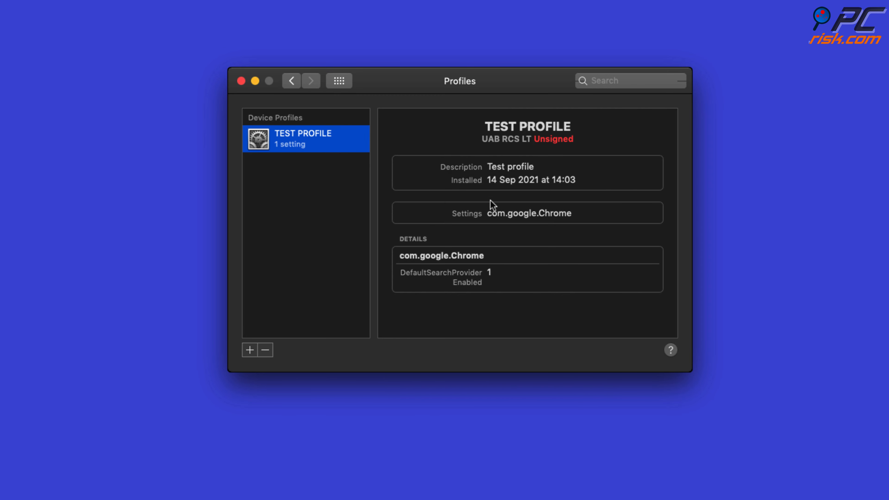
click(264, 350)
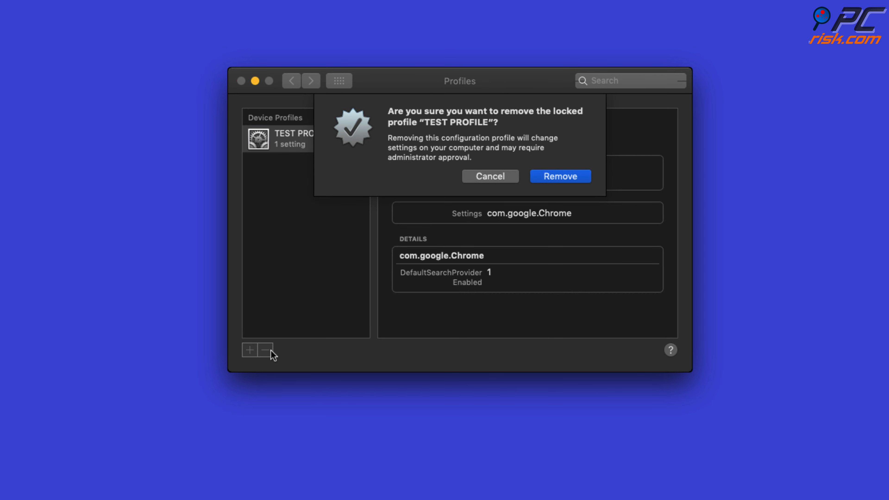
click(490, 176)
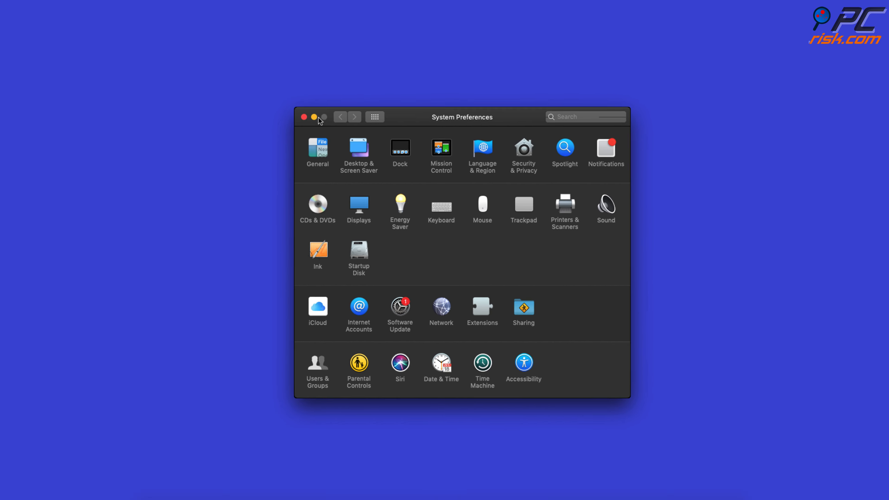
click(304, 117)
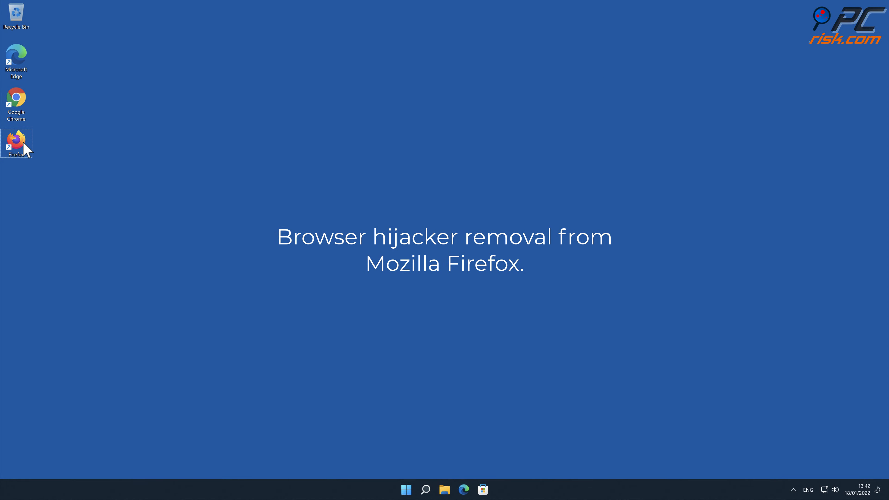
Launch Firefox and go to Add-ons and themes > Extensions
double_click(16, 143)
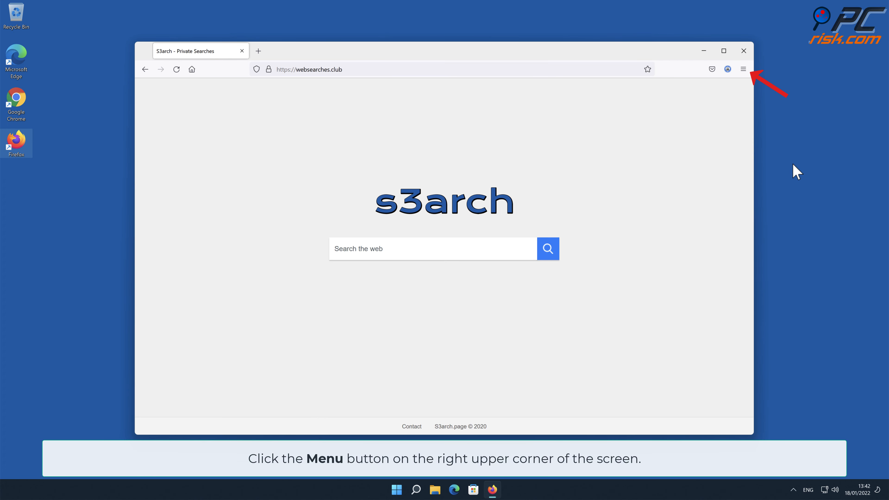
click(741, 68)
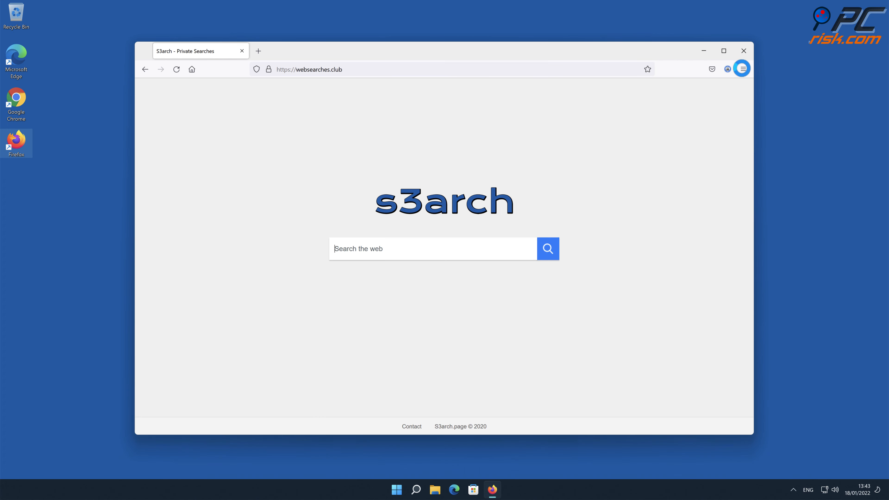
click(742, 69)
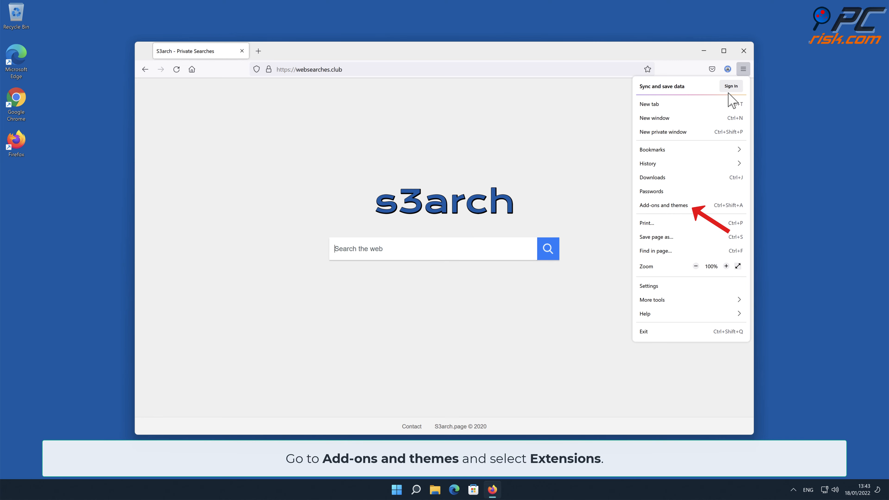
click(663, 205)
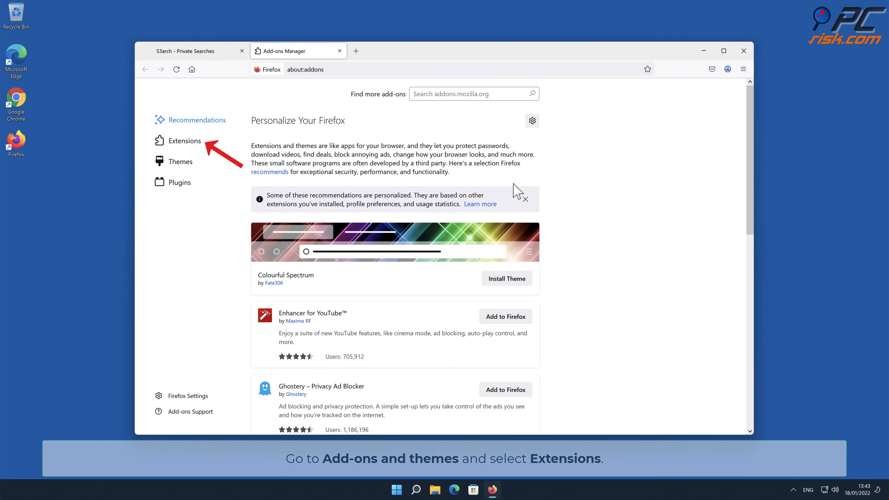
click(183, 140)
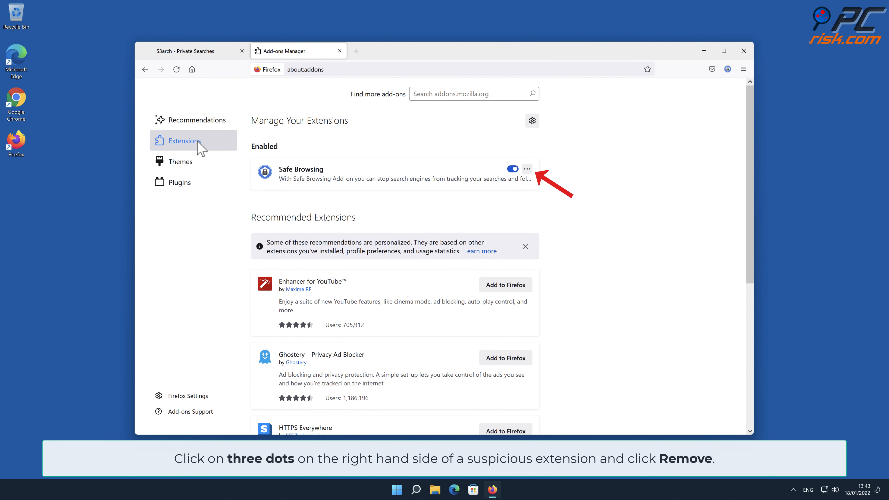
mouse_move(515, 174)
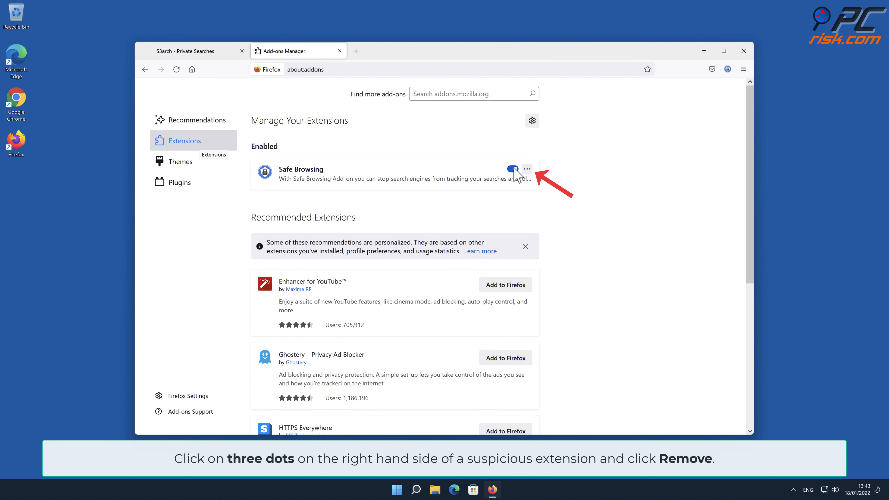
Remove the Safe Browsing extension and confirm
click(527, 169)
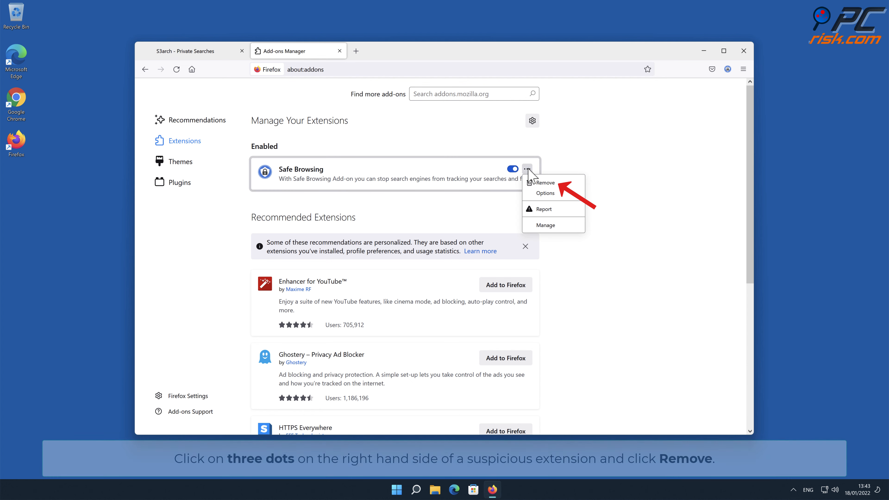
click(544, 182)
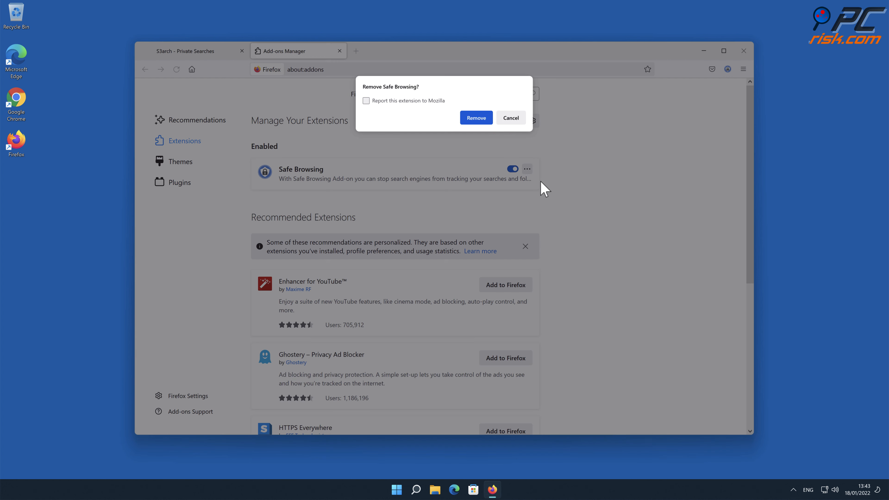
click(475, 117)
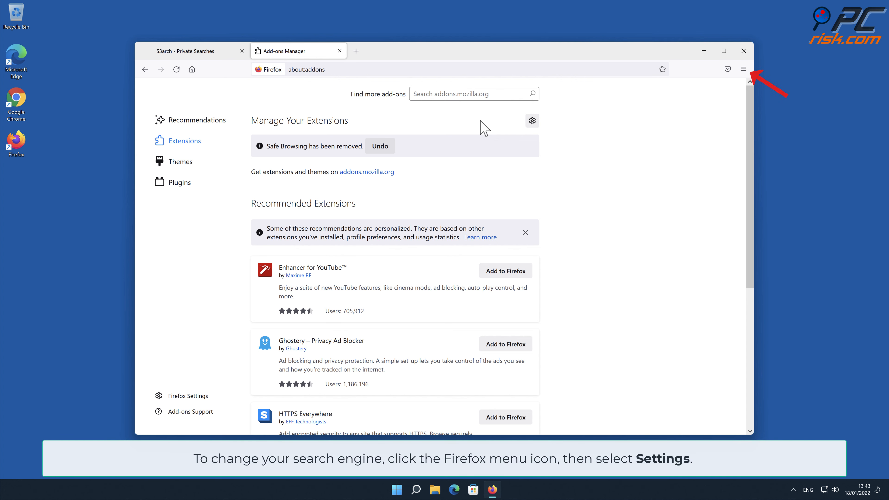
mouse_move(663, 108)
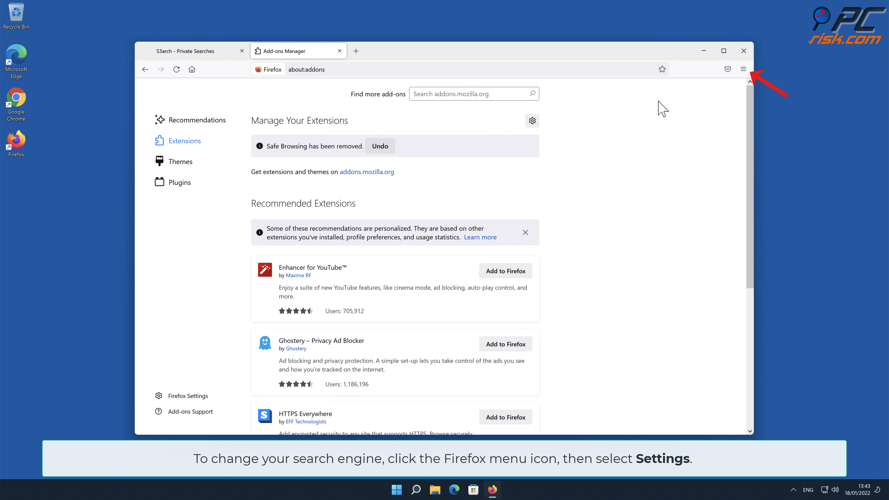
In Firefox Settings > Search, set Google as the default search engine instead of Amazon.com
click(743, 68)
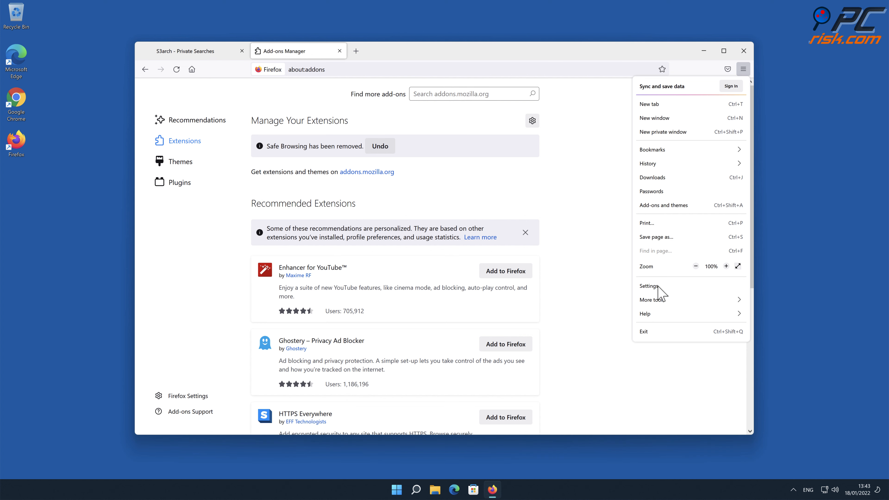
click(649, 285)
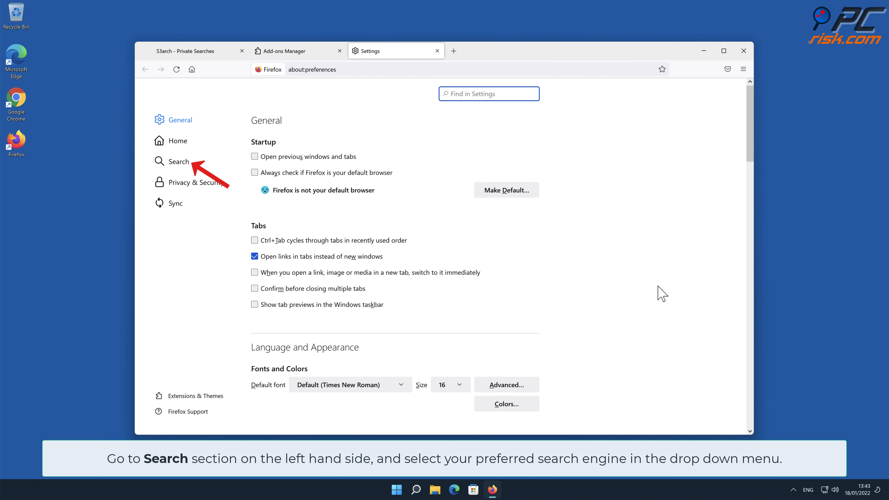
mouse_move(182, 172)
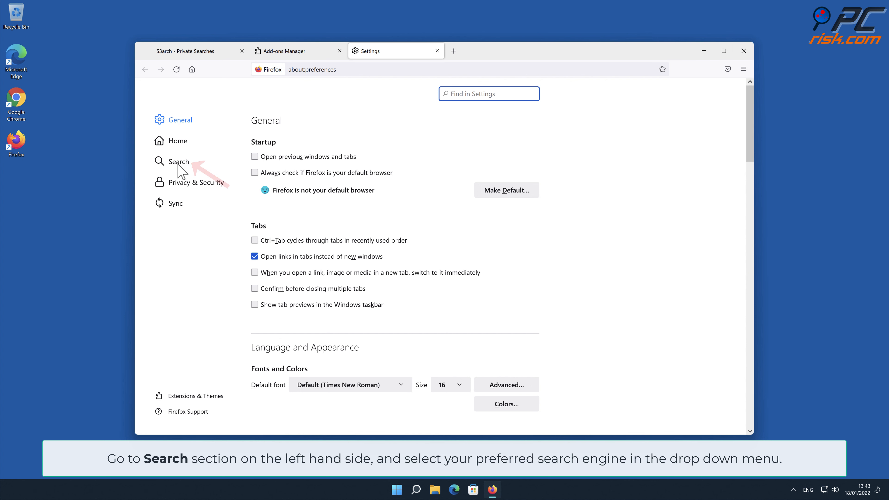
click(179, 161)
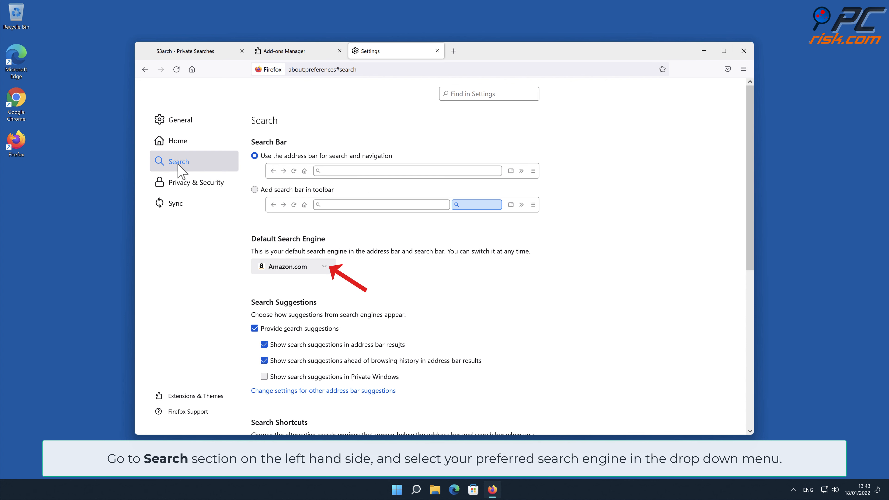
mouse_move(267, 232)
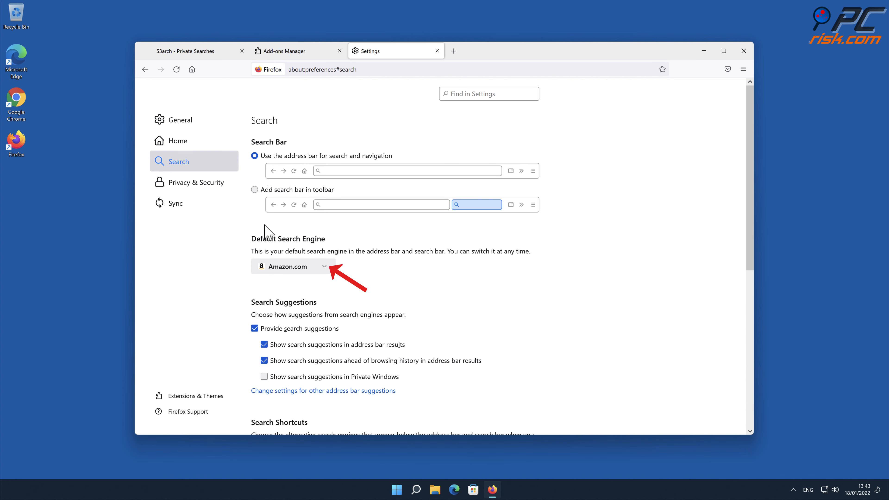
click(293, 267)
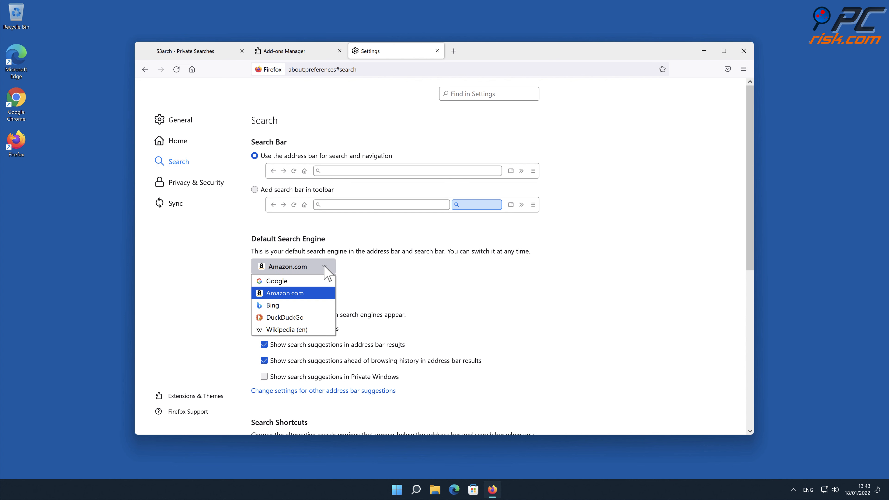
click(275, 281)
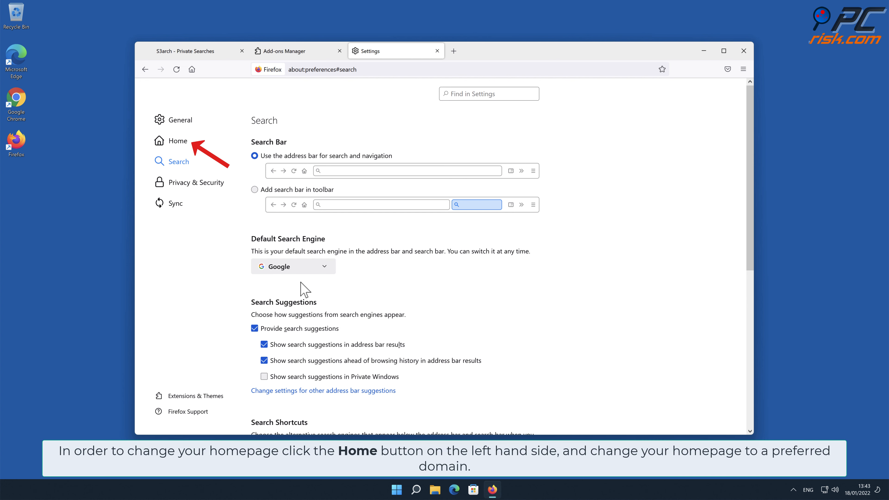
click(177, 141)
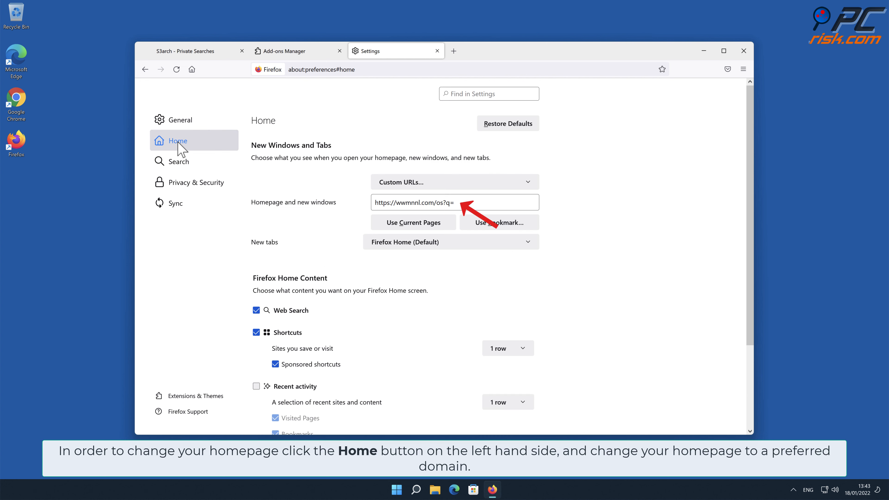
click(454, 203)
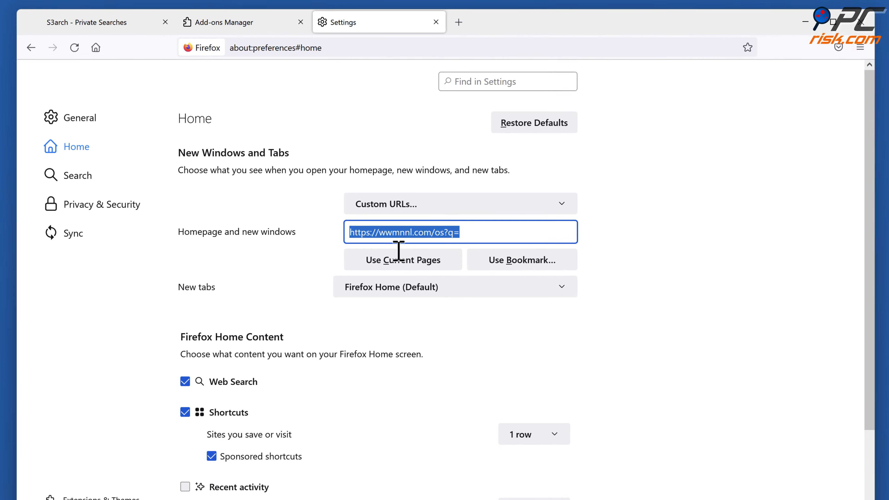
text(www.google.com)
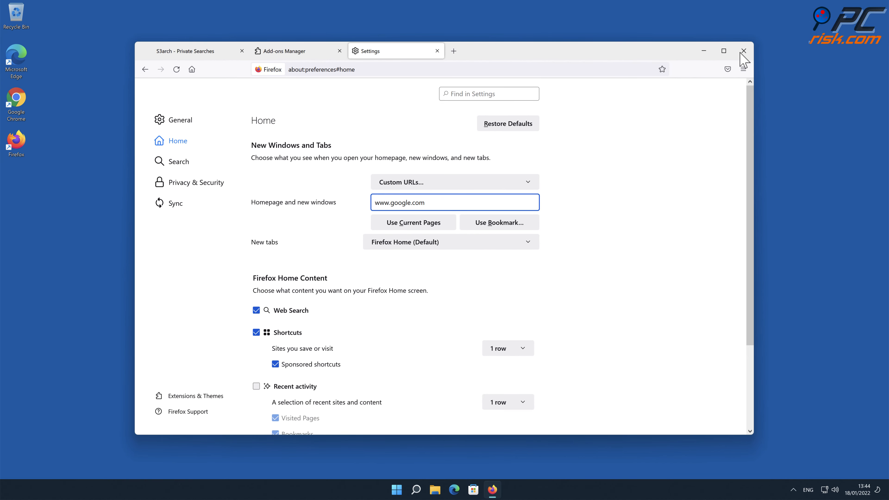
click(742, 51)
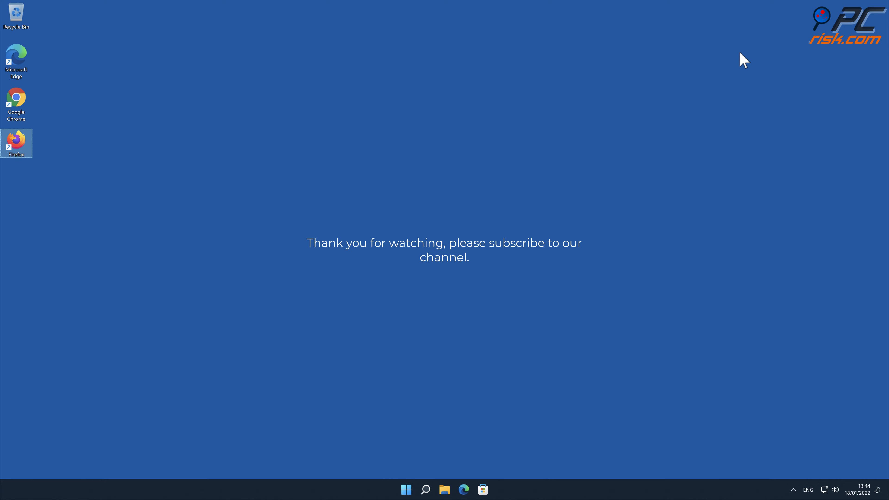